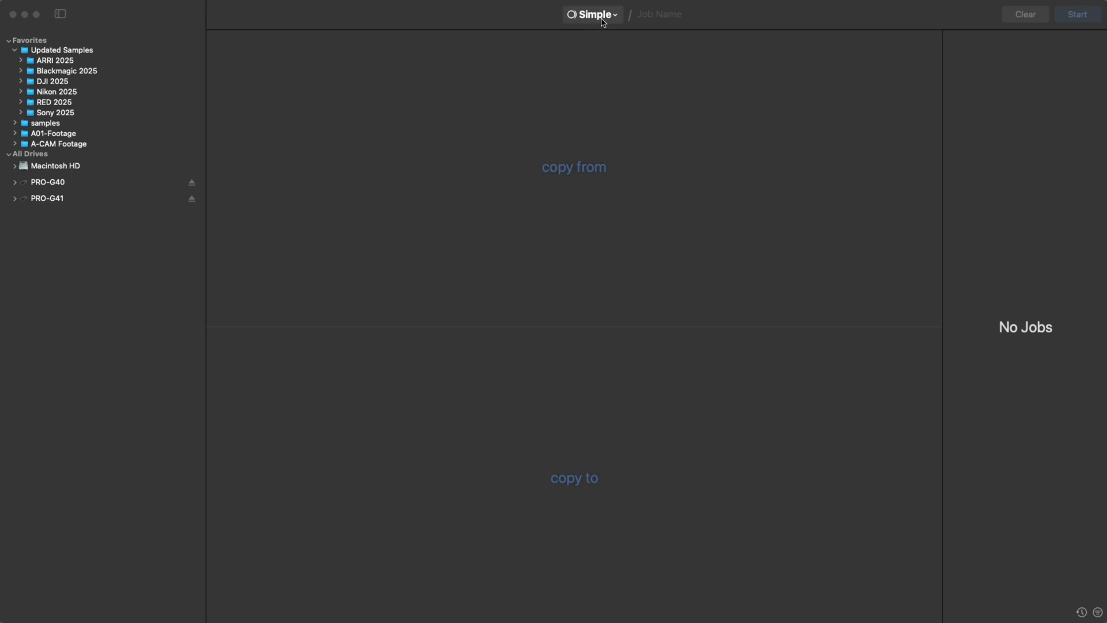
Keep Simple mode and add the A-CAM Footage folder as the copy source
{"action": "left_click", "coordinate": [591, 13]}
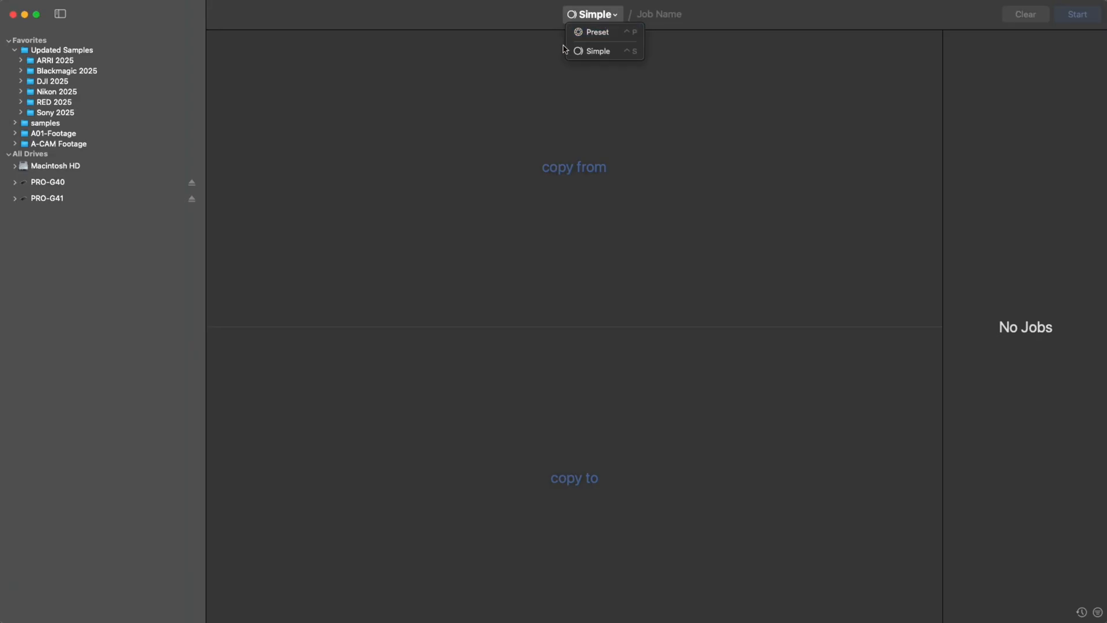
{"action": "left_click", "coordinate": [597, 51]}
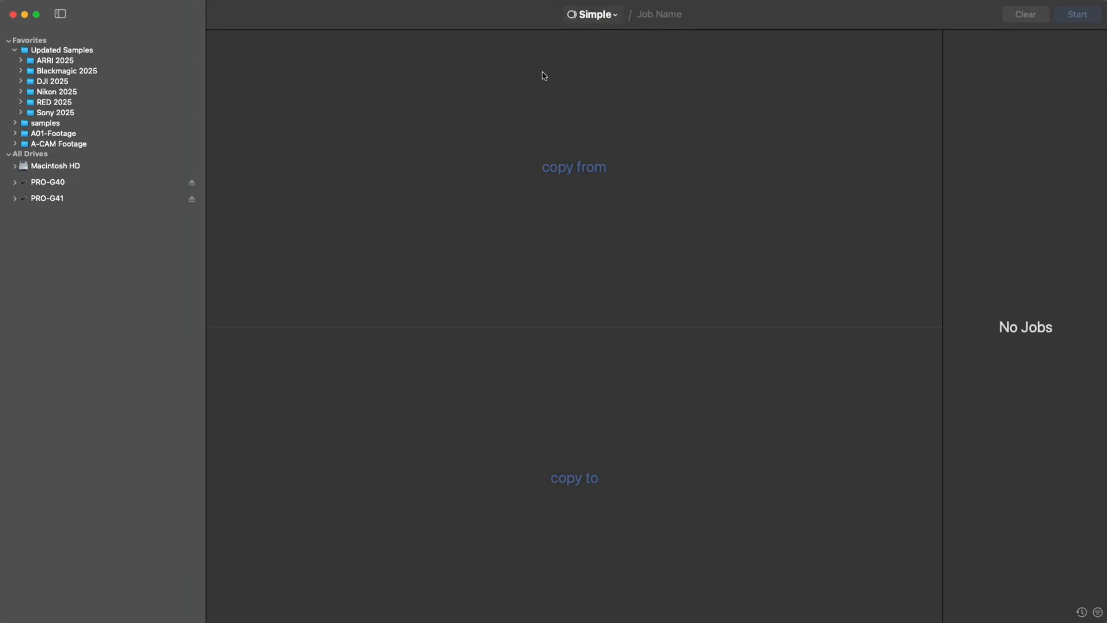
{"action": "mouse_move", "coordinate": [103, 161]}
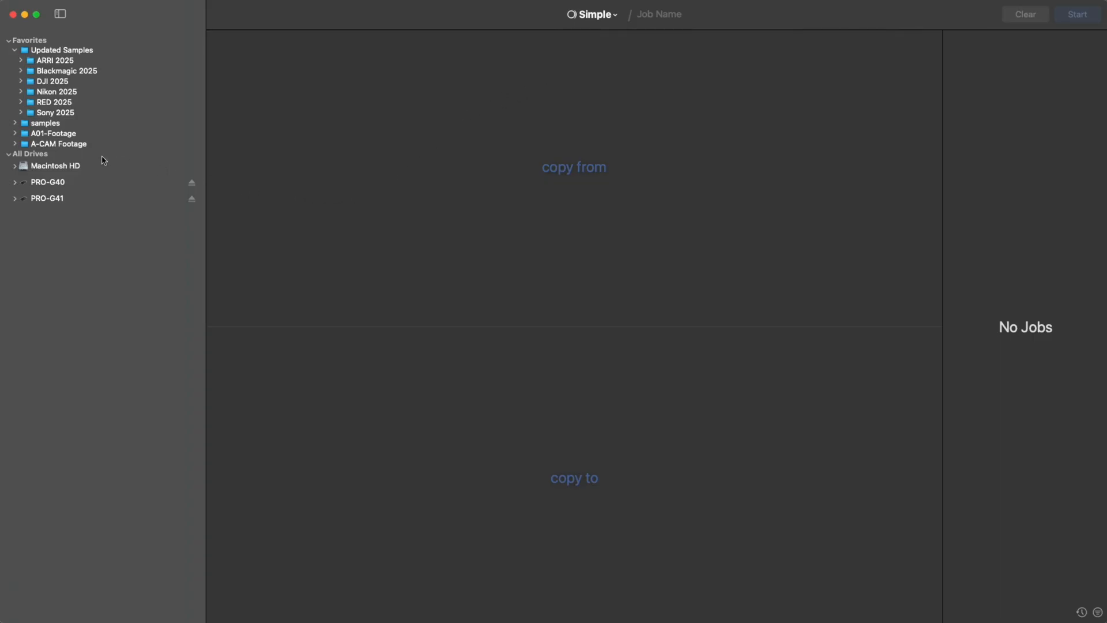
{"action": "left_click_drag", "start_coordinate": [57, 144], "coordinate": [253, 70]}
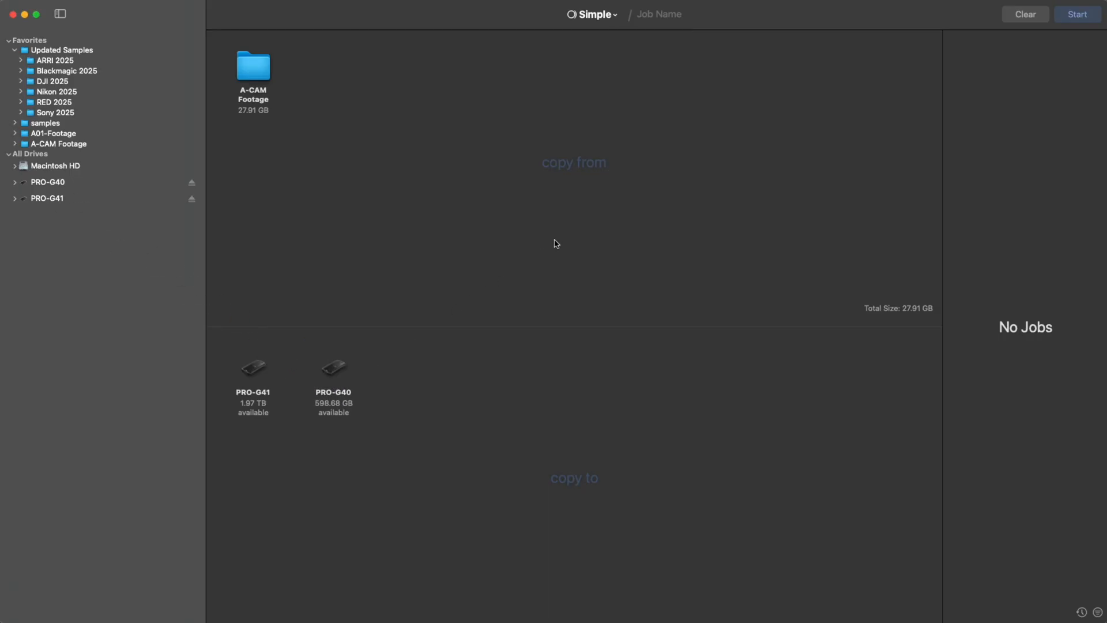
{"action": "right_click", "coordinate": [555, 231]}
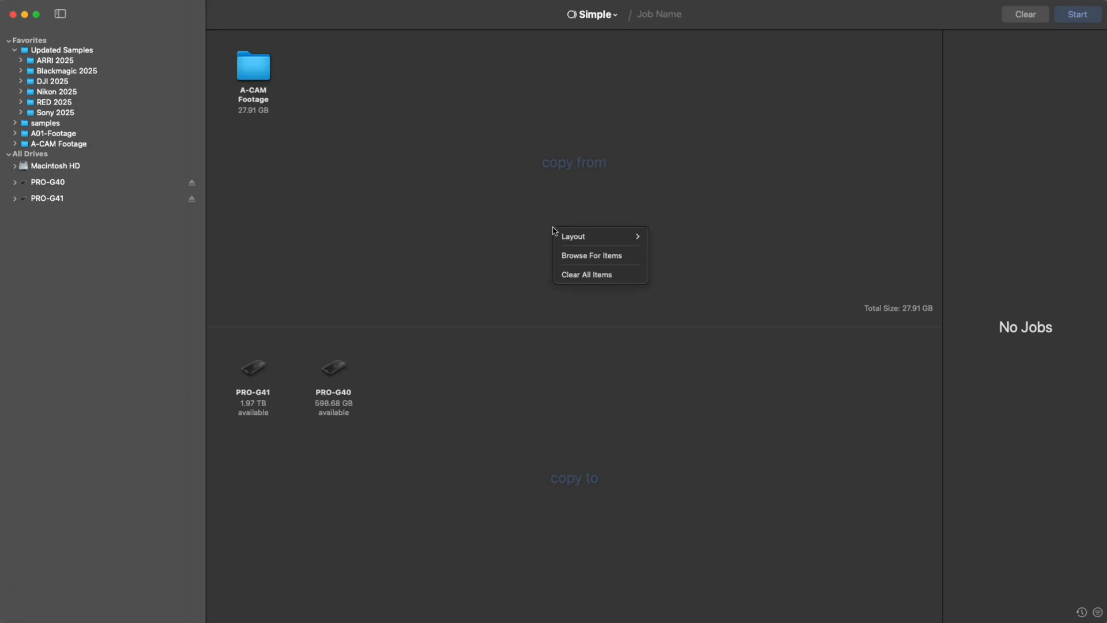
{"action": "mouse_move", "coordinate": [592, 255]}
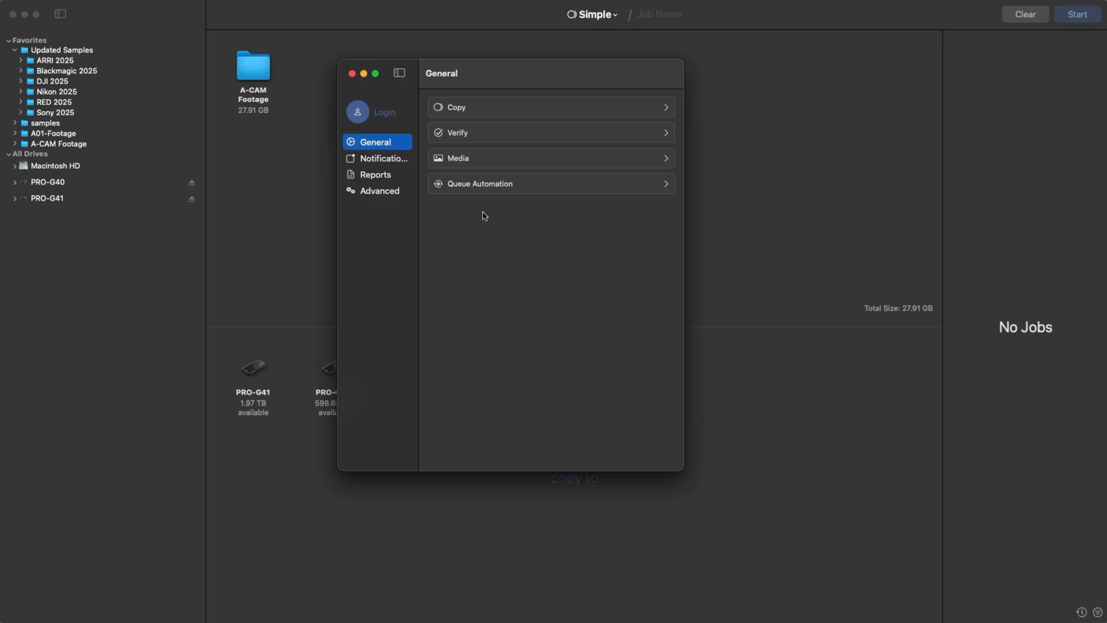
{"action": "mouse_move", "coordinate": [440, 178]}
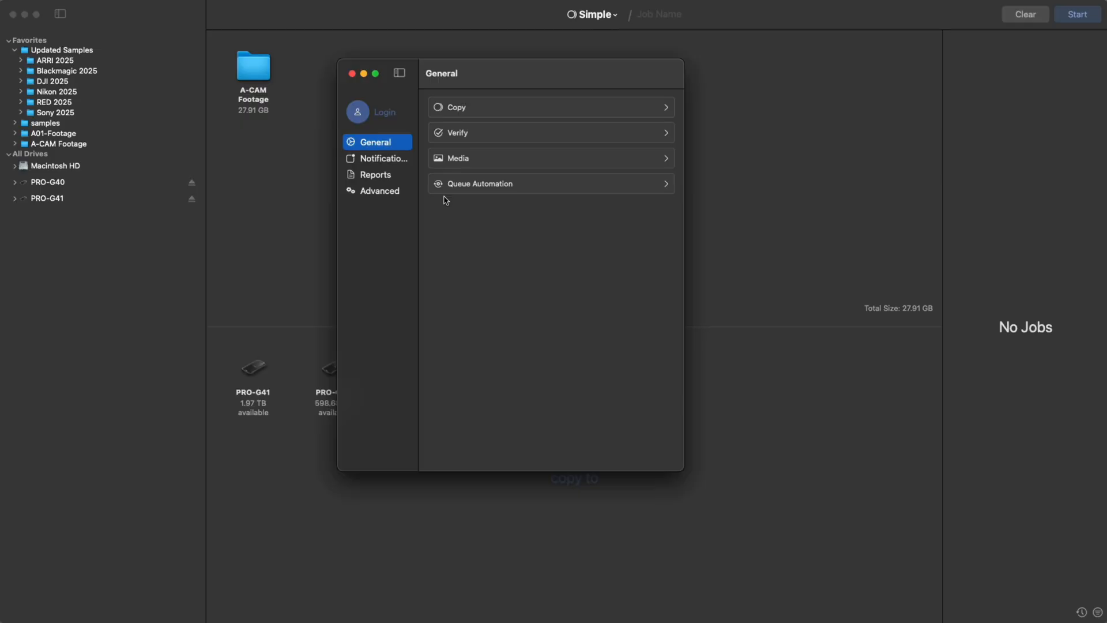
Keep Optimize drive use and filter copying to only files with extension mxf
{"action": "left_click", "coordinate": [458, 106]}
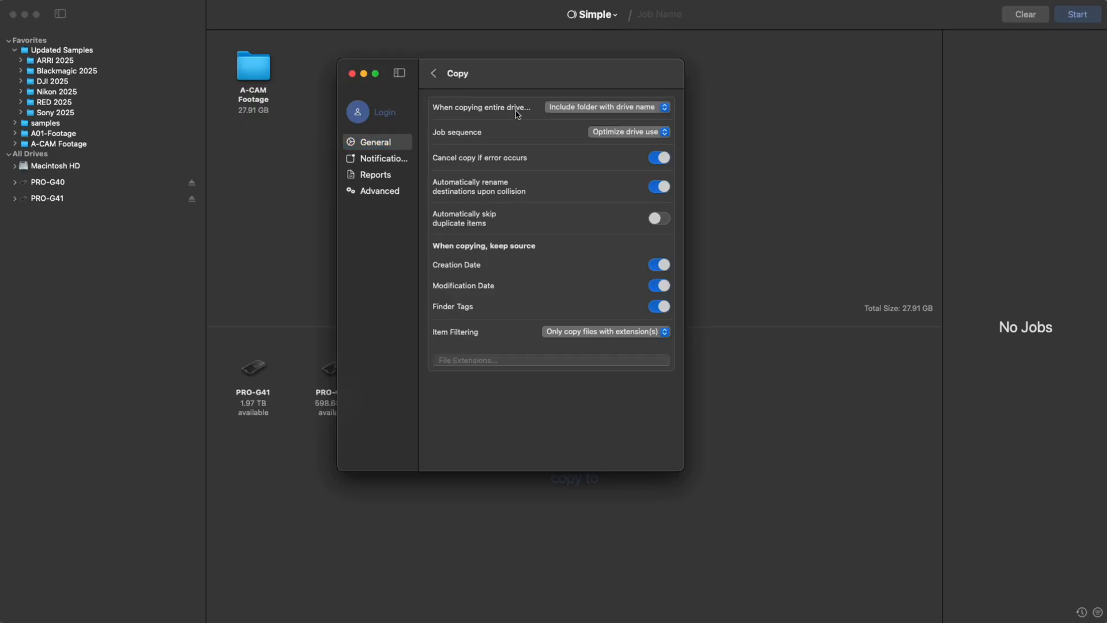
{"action": "left_click", "coordinate": [628, 131]}
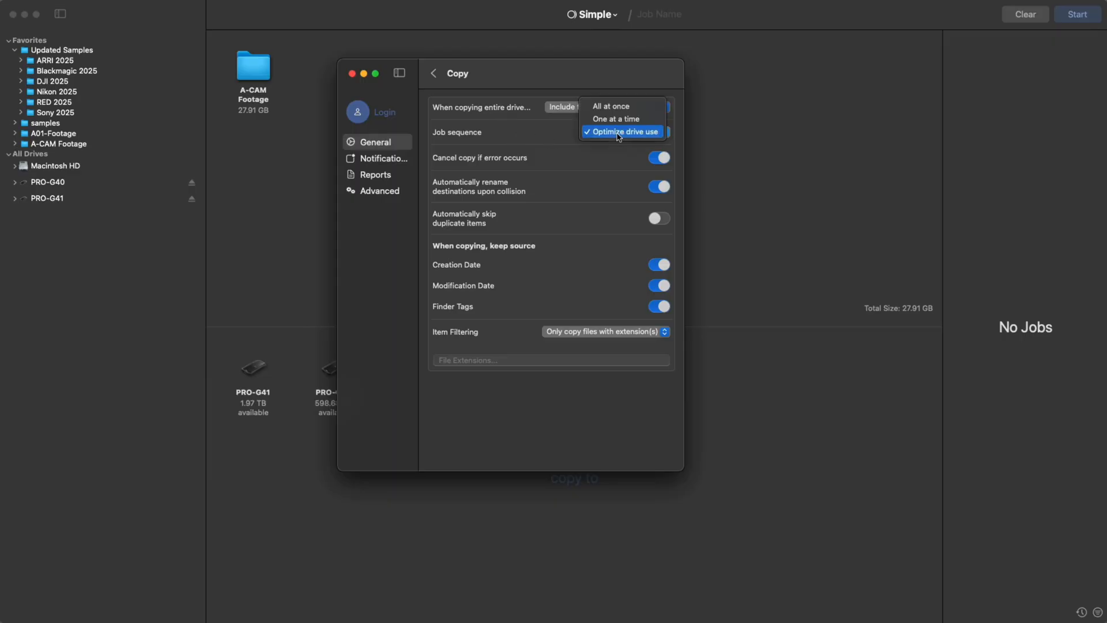
{"action": "left_click", "coordinate": [622, 132]}
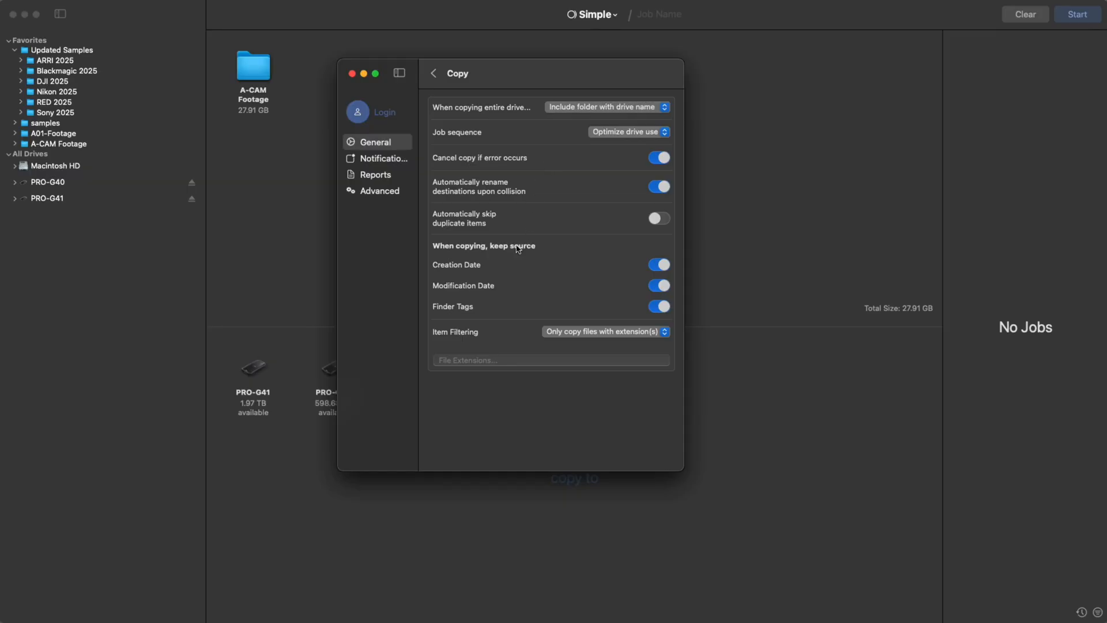
{"action": "mouse_move", "coordinate": [502, 319]}
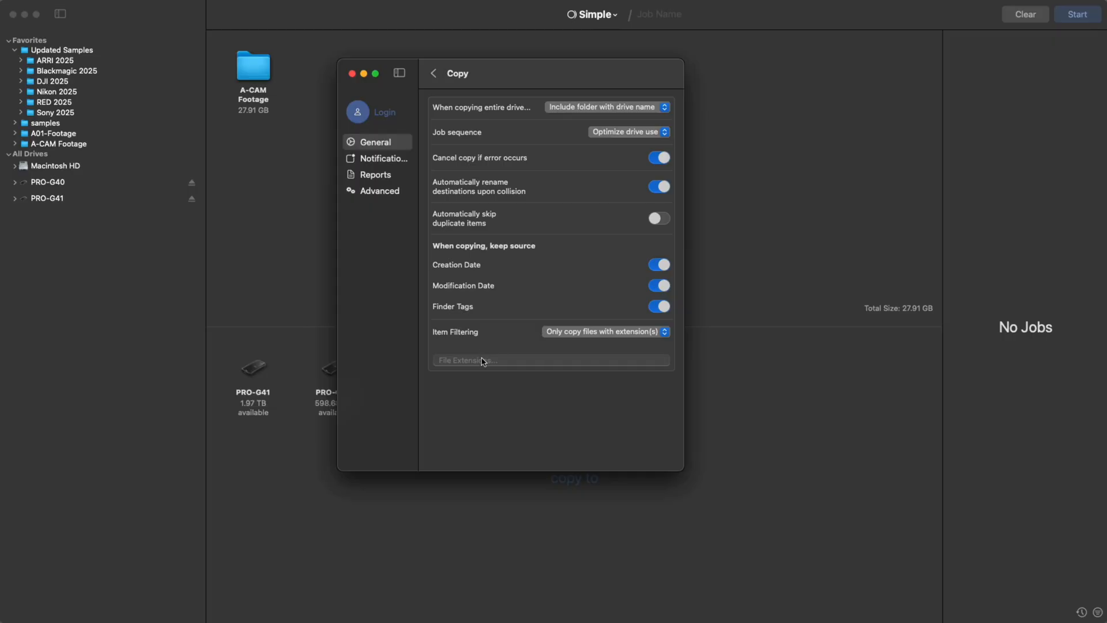
{"action": "type", "text": "mxf"}
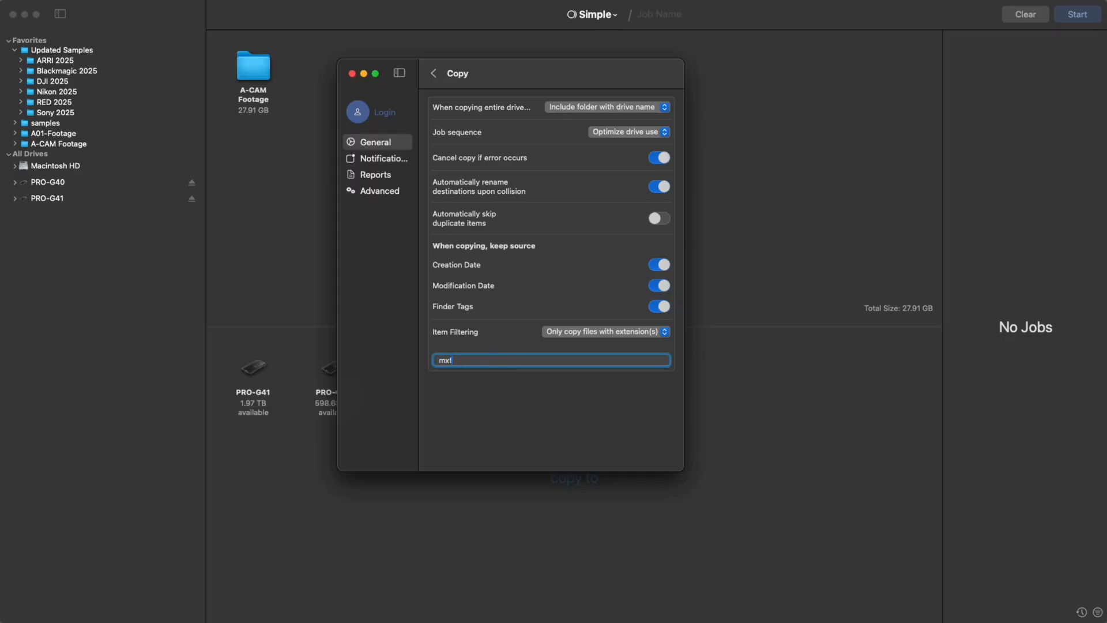
{"action": "left_click", "coordinate": [604, 331]}
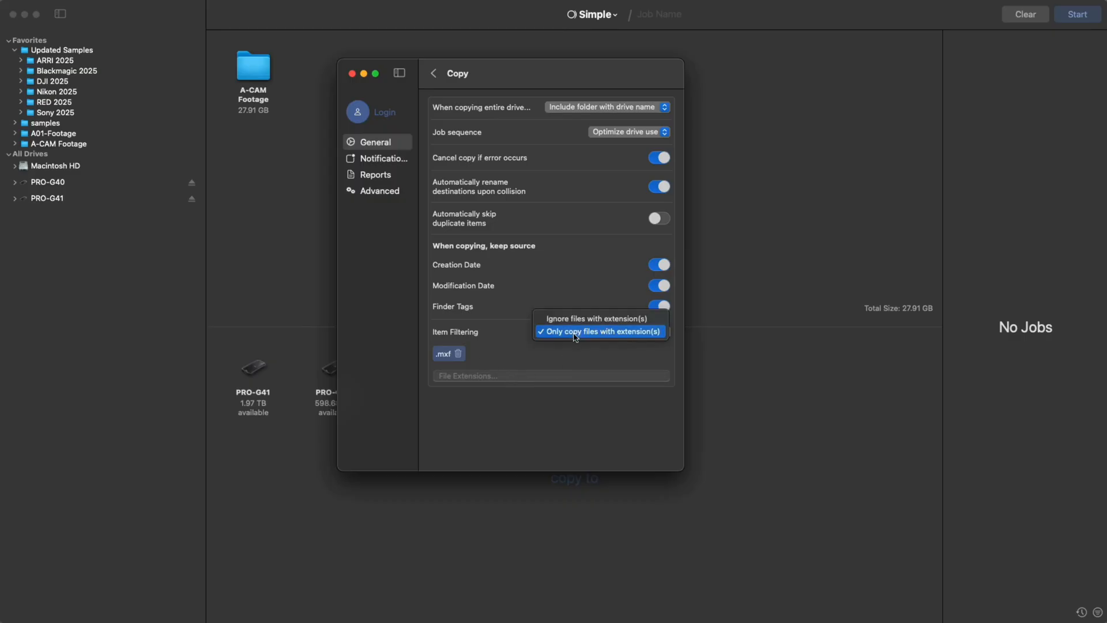
{"action": "left_click", "coordinate": [600, 331]}
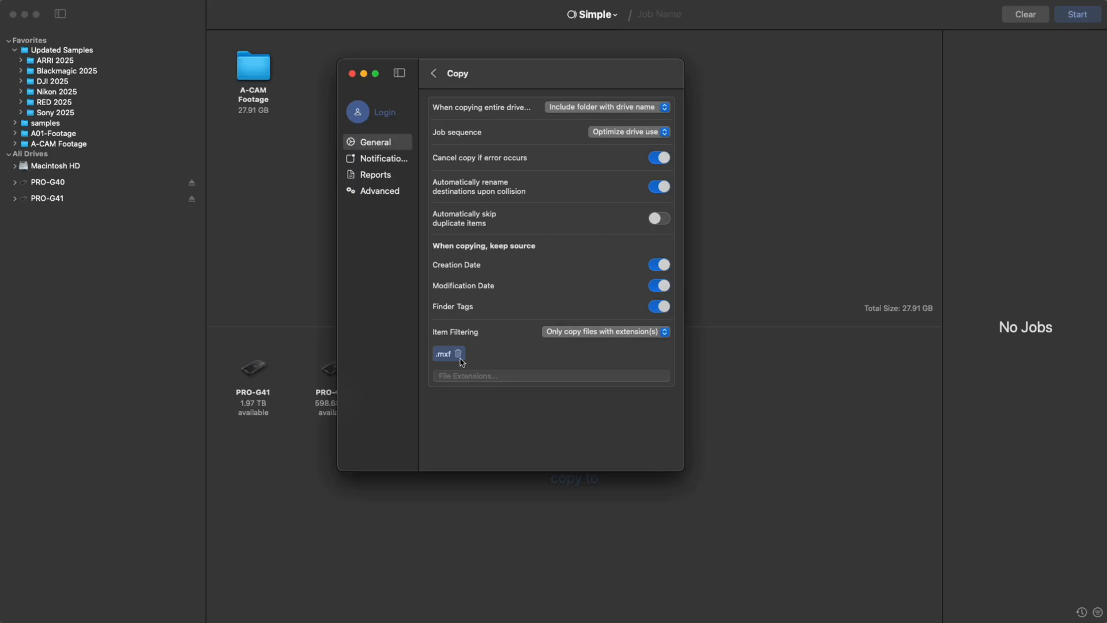
{"action": "left_click", "coordinate": [459, 354]}
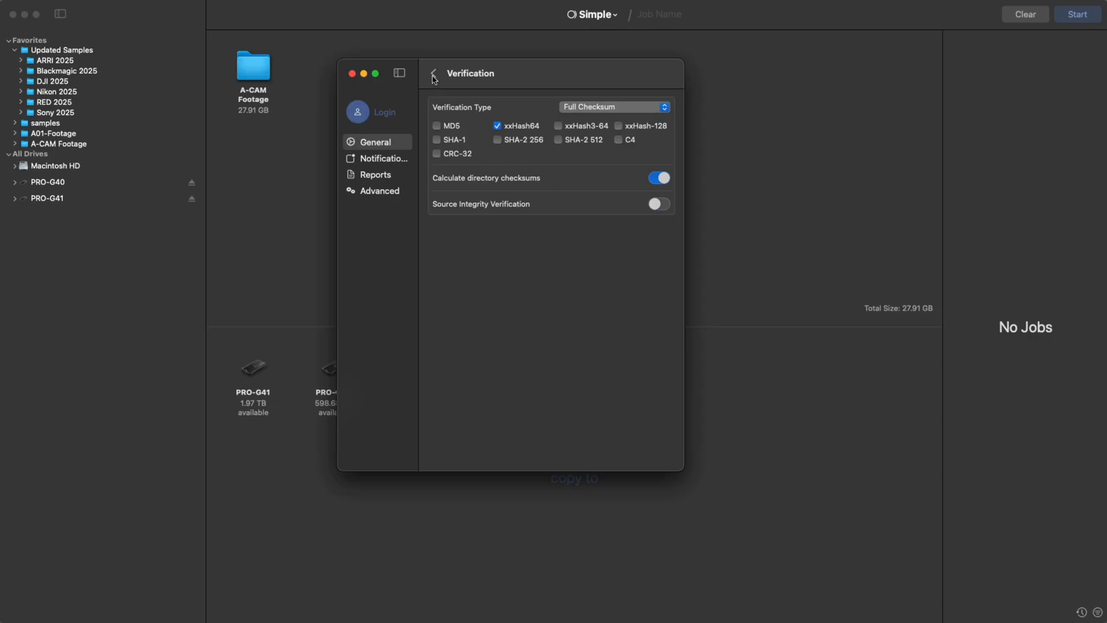
Review verification, keep media analysis on video files only
{"action": "left_click", "coordinate": [433, 74]}
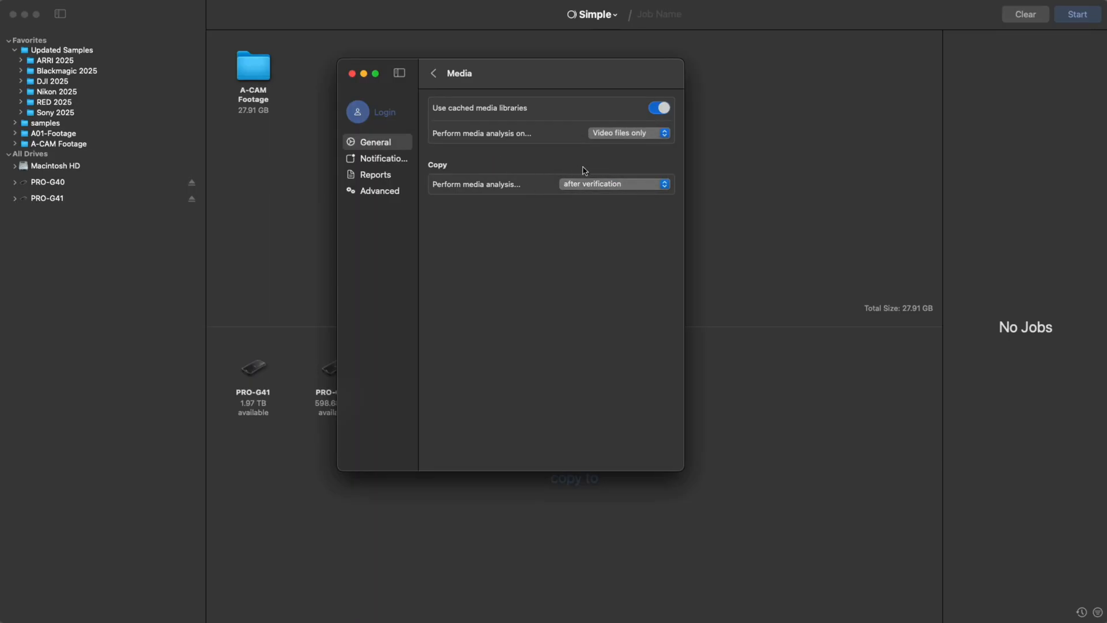
{"action": "left_click", "coordinate": [627, 133]}
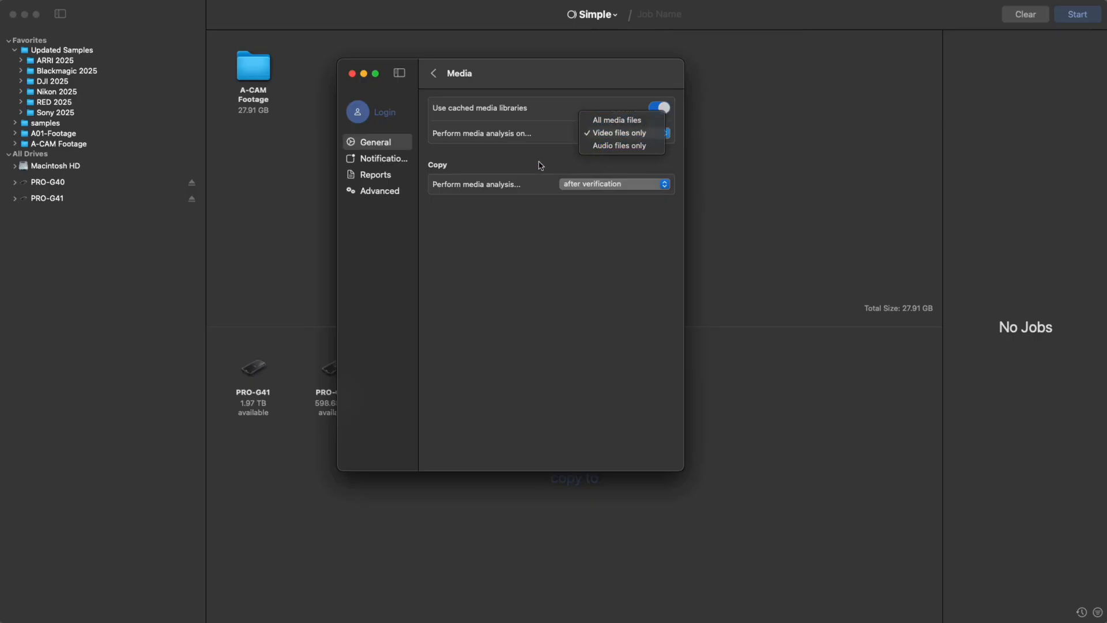
{"action": "left_click", "coordinate": [433, 73]}
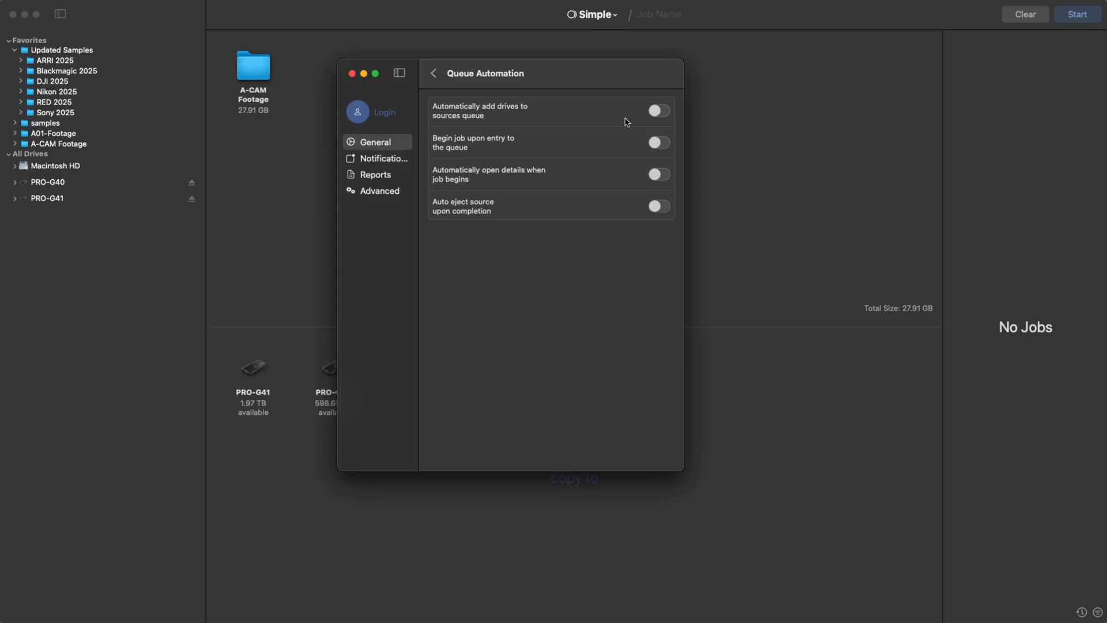
{"action": "mouse_move", "coordinate": [598, 147]}
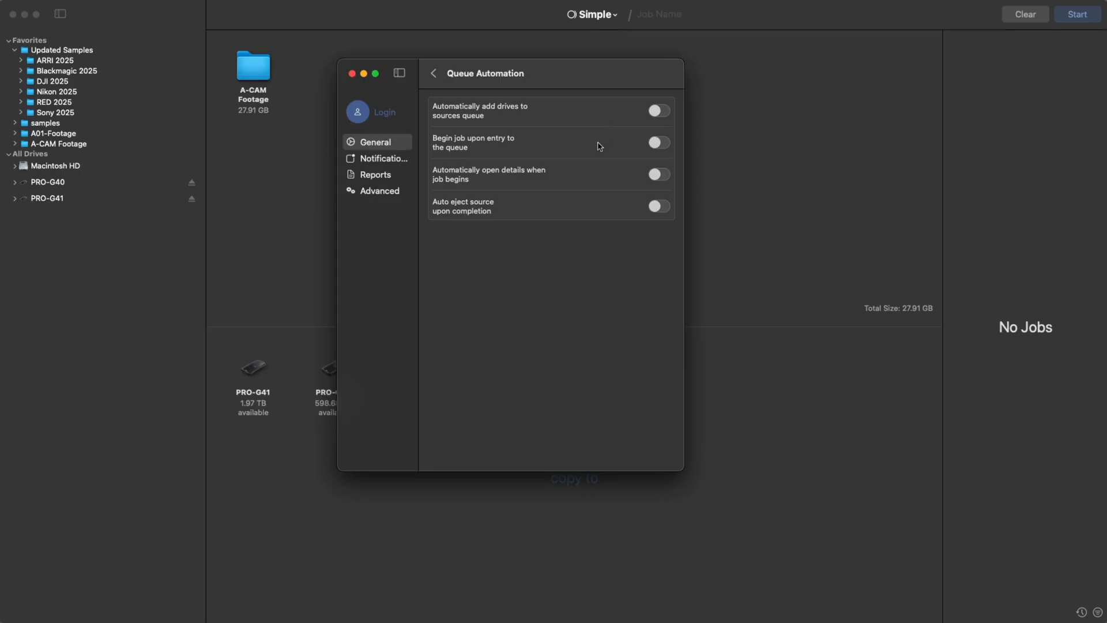
{"action": "mouse_move", "coordinate": [590, 157]}
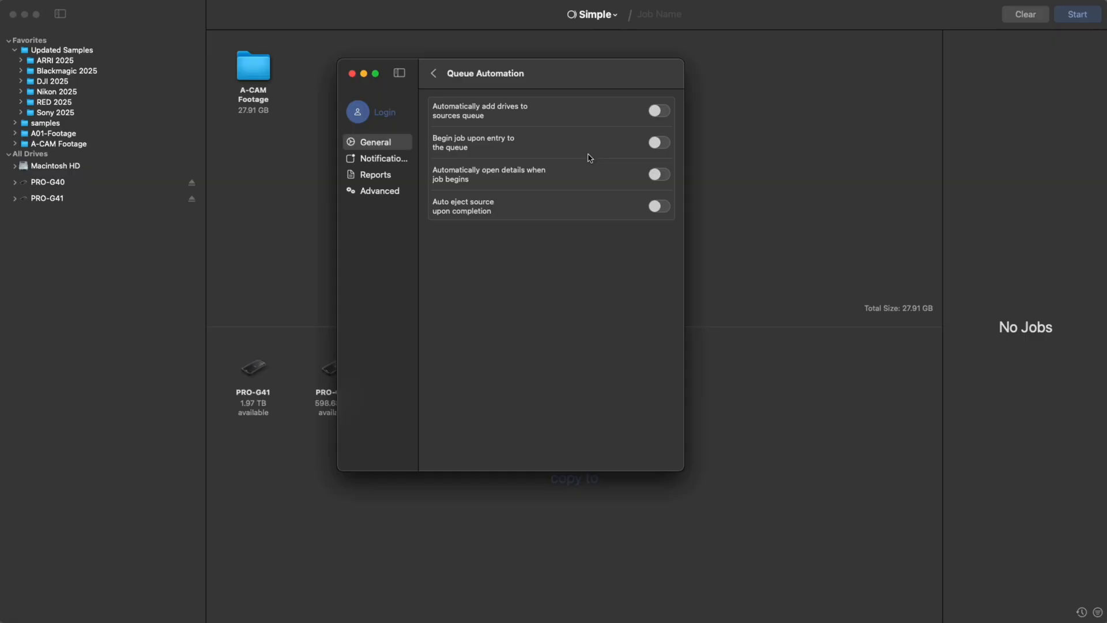
{"action": "mouse_move", "coordinate": [553, 219]}
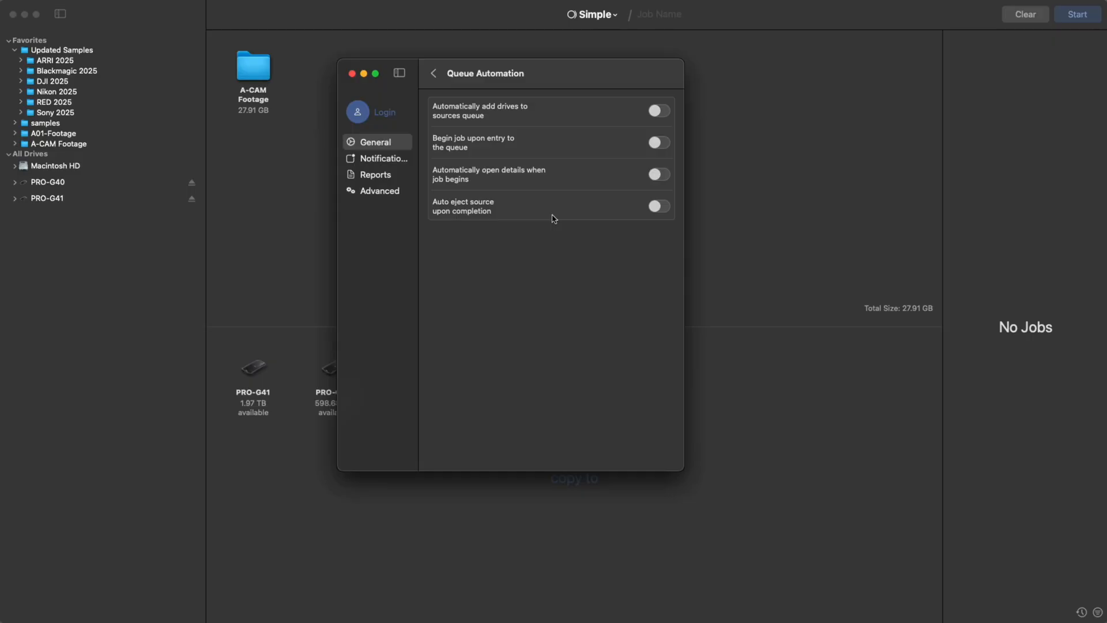
{"action": "mouse_move", "coordinate": [439, 80]}
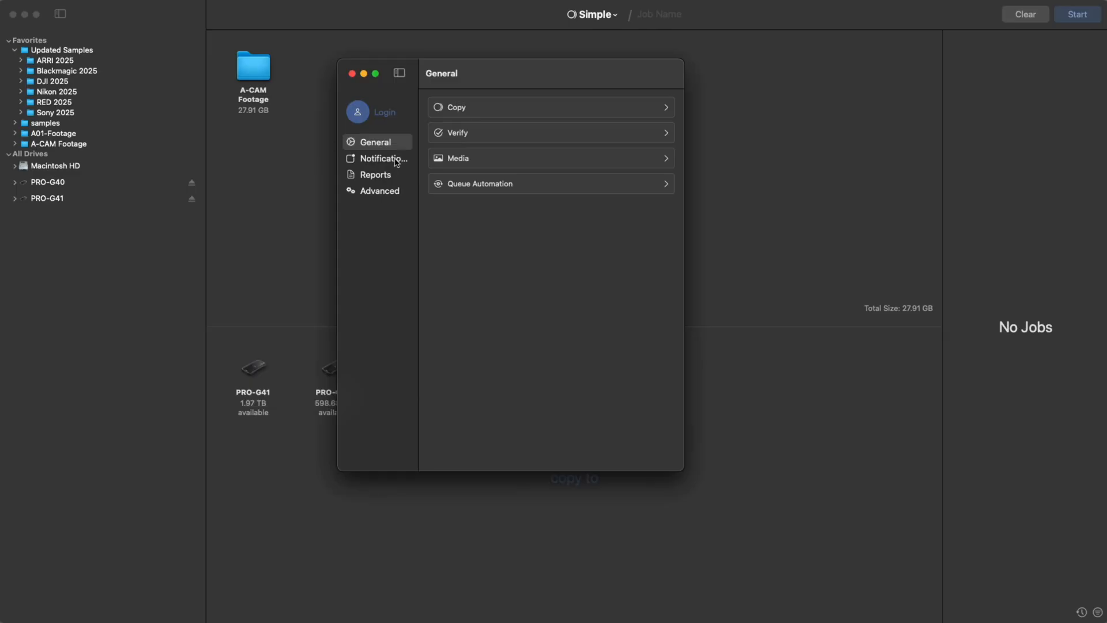
Turn off desktop notifications, check report settings and close Preferences
{"action": "left_click", "coordinate": [383, 158]}
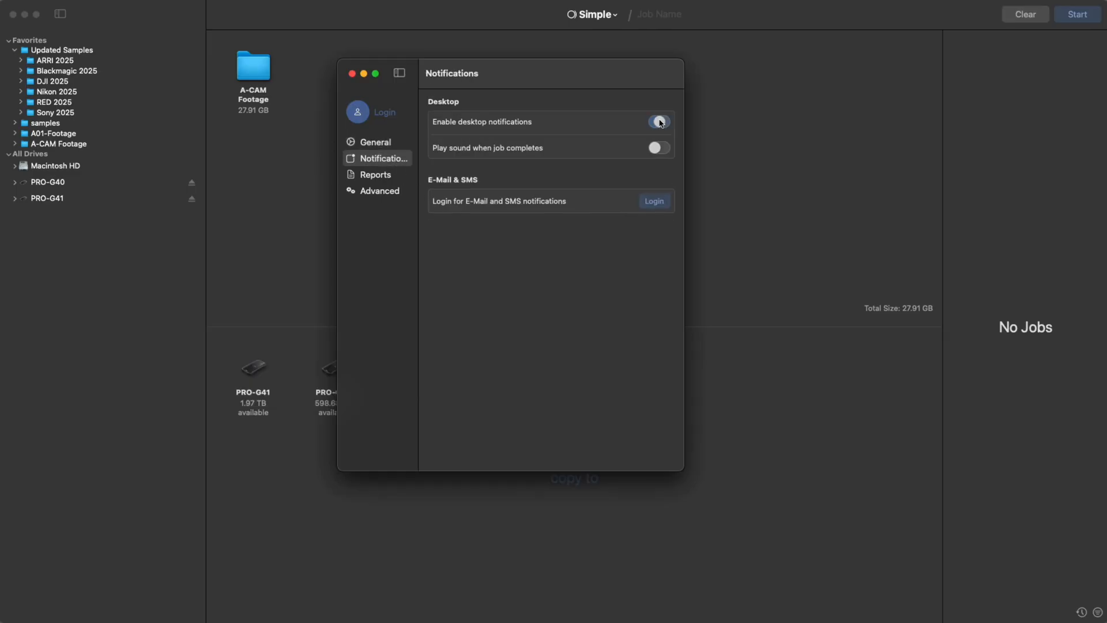
{"action": "left_click", "coordinate": [656, 121]}
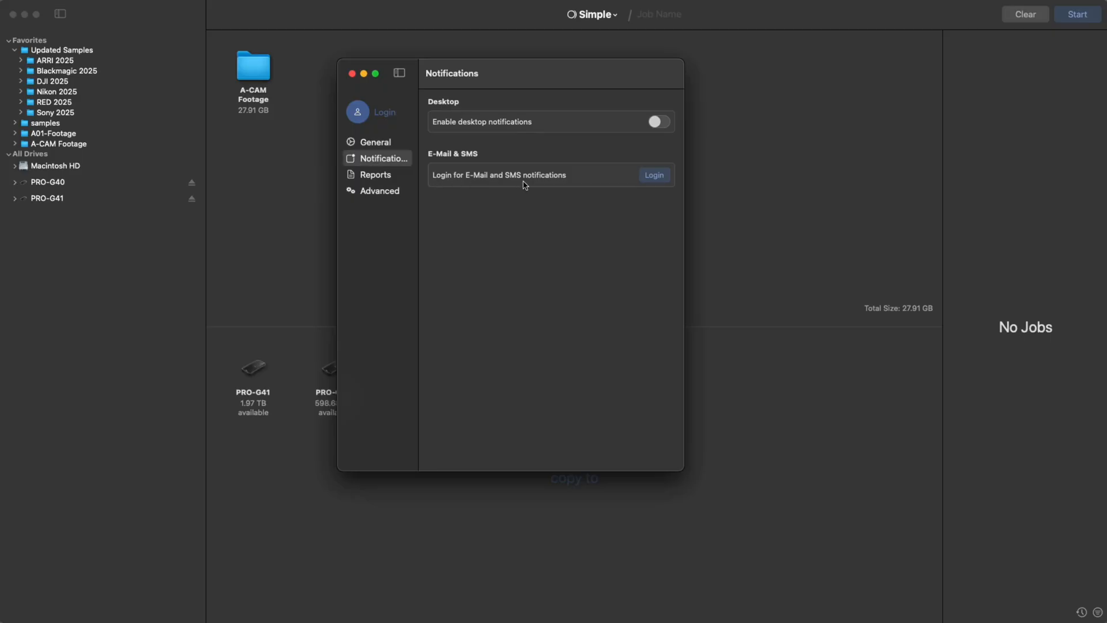
{"action": "mouse_move", "coordinate": [653, 174]}
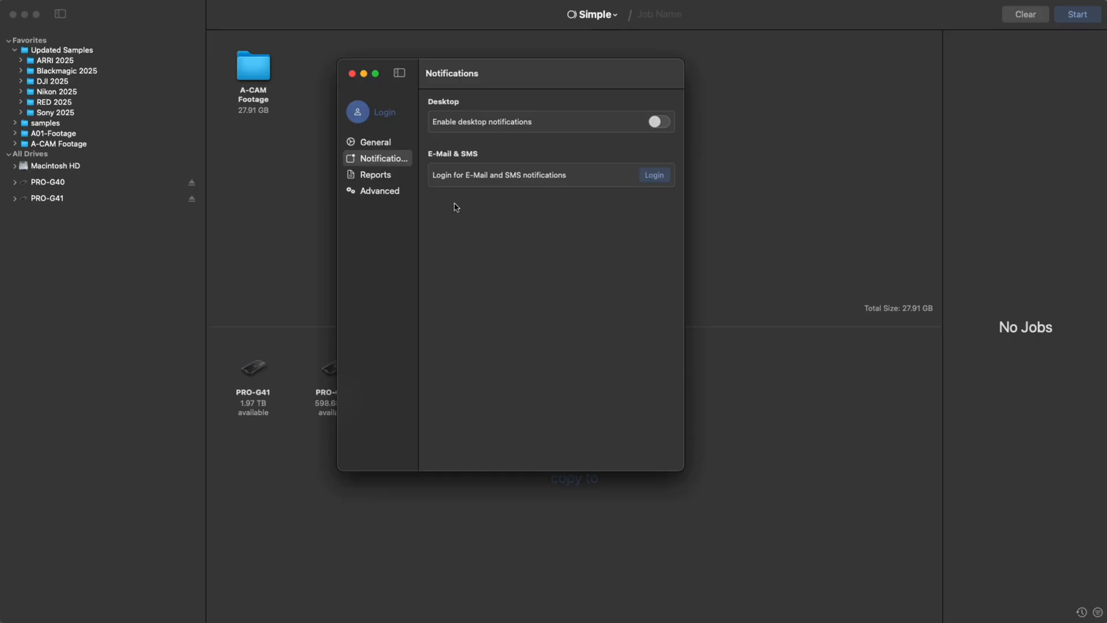
{"action": "left_click", "coordinate": [375, 174]}
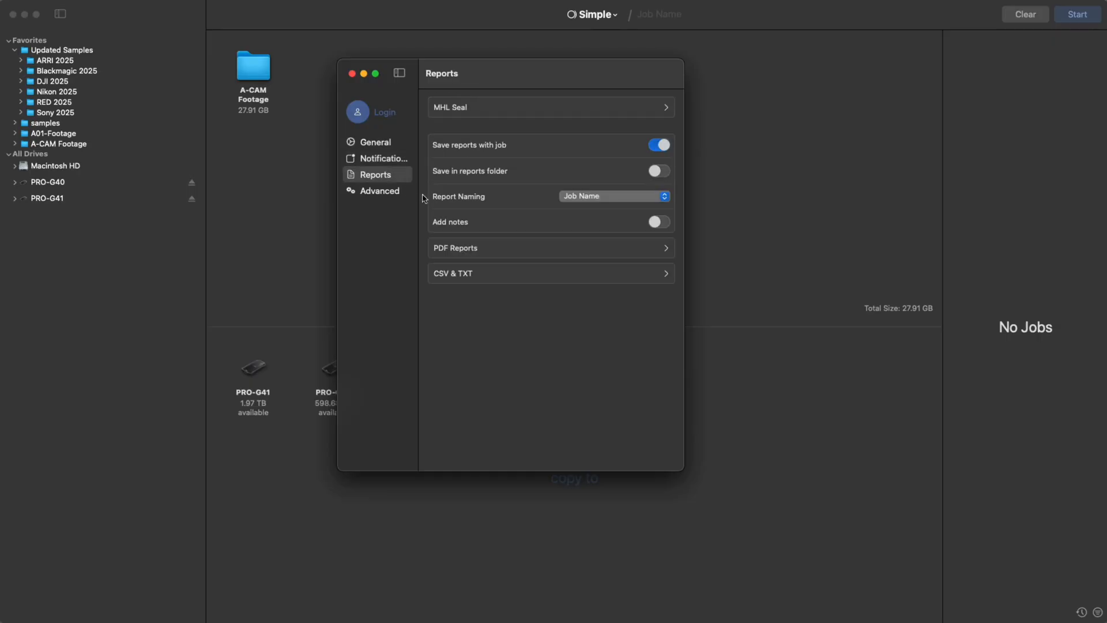
{"action": "mouse_move", "coordinate": [476, 257]}
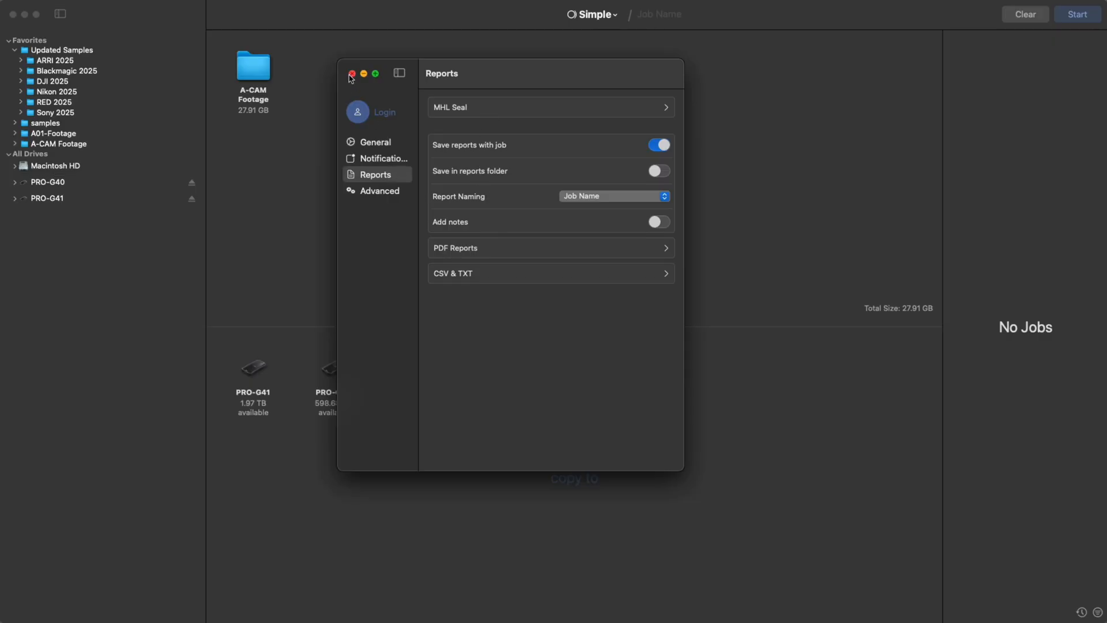
{"action": "left_click", "coordinate": [351, 73]}
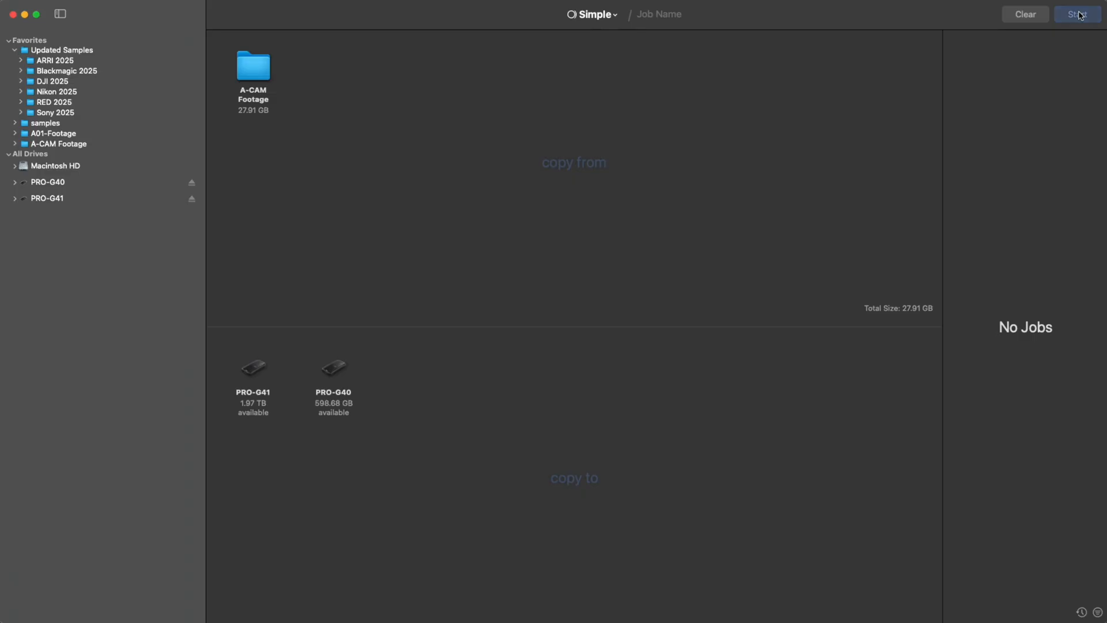
Start the A-CAM Footage copy to both drives and view the running job's details
{"action": "left_click", "coordinate": [1077, 13]}
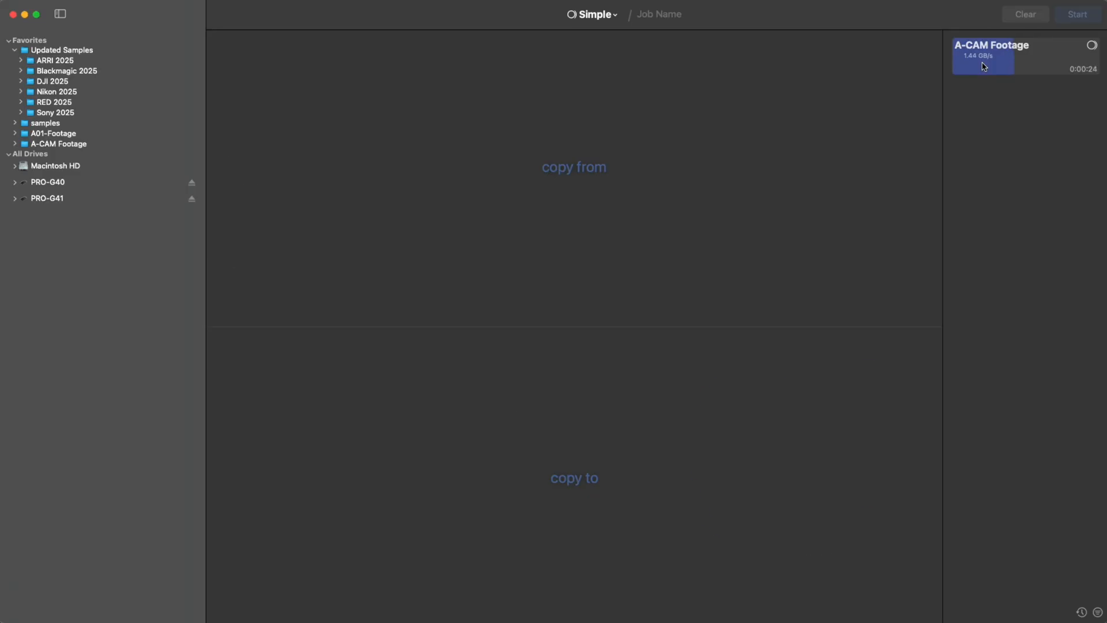
{"action": "left_click", "coordinate": [983, 60]}
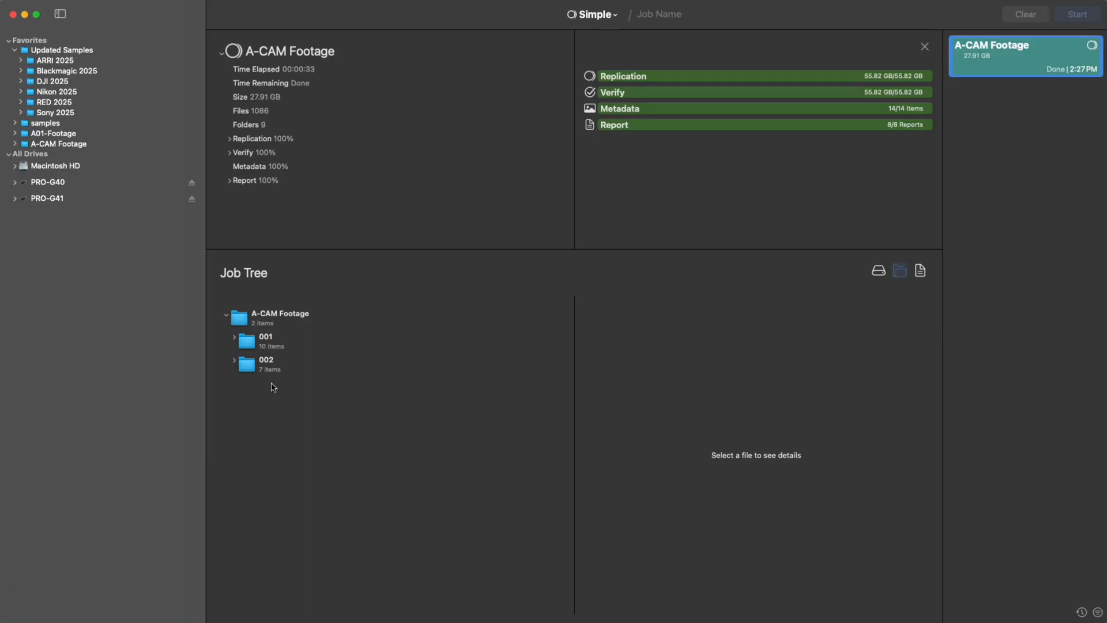
Preview the job's MHL, PDF, TXT and CSV reports, then close the job details
{"action": "left_click", "coordinate": [920, 270]}
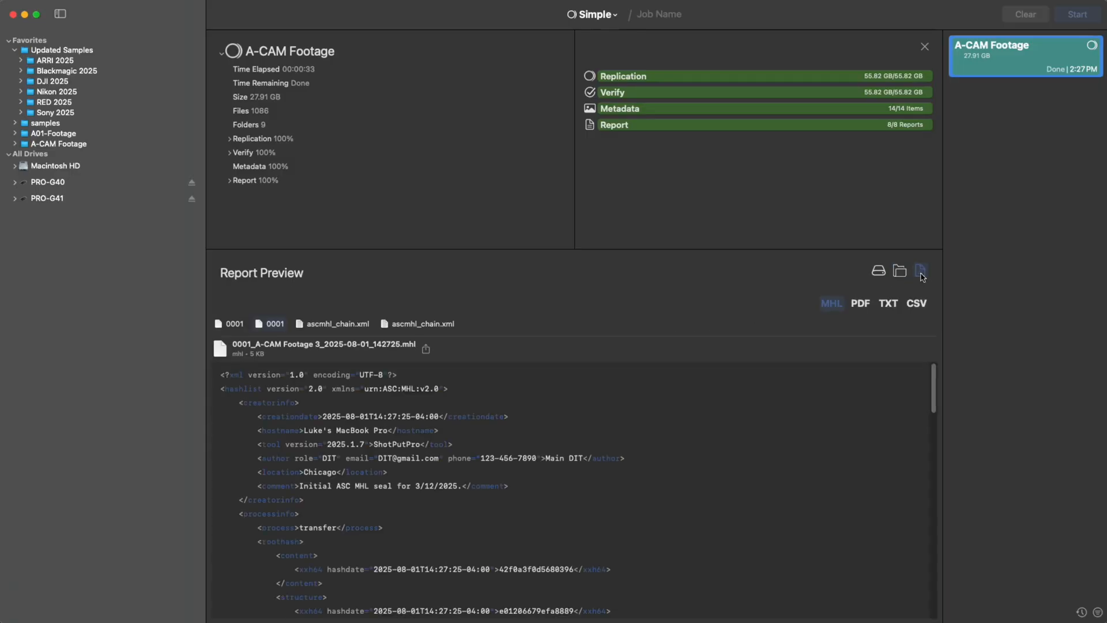
{"action": "left_click", "coordinate": [859, 303]}
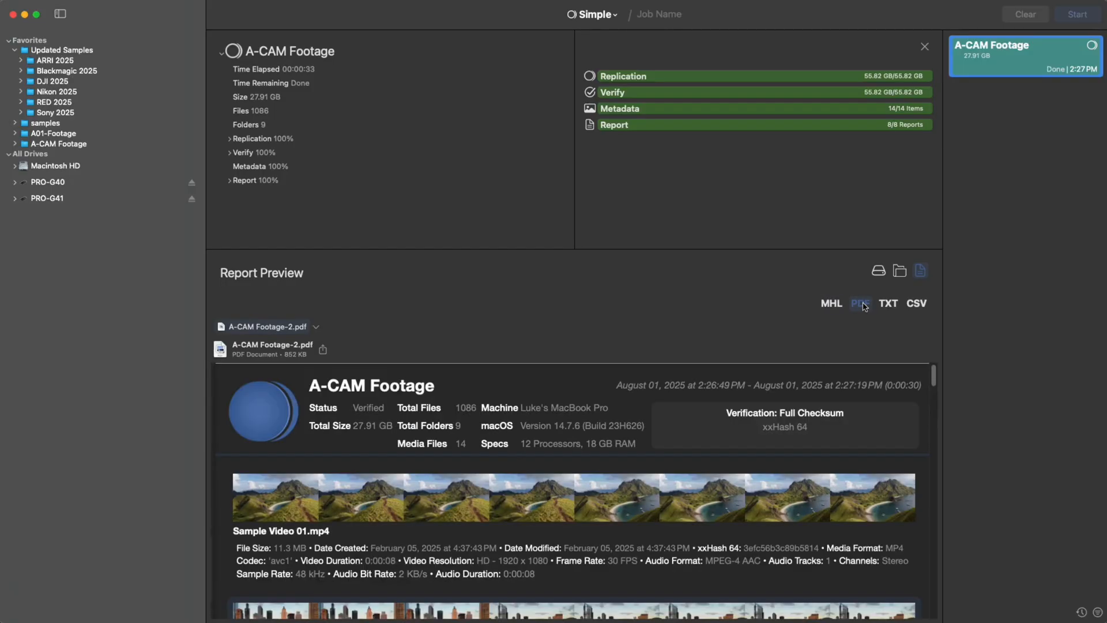
{"action": "left_click", "coordinate": [888, 303]}
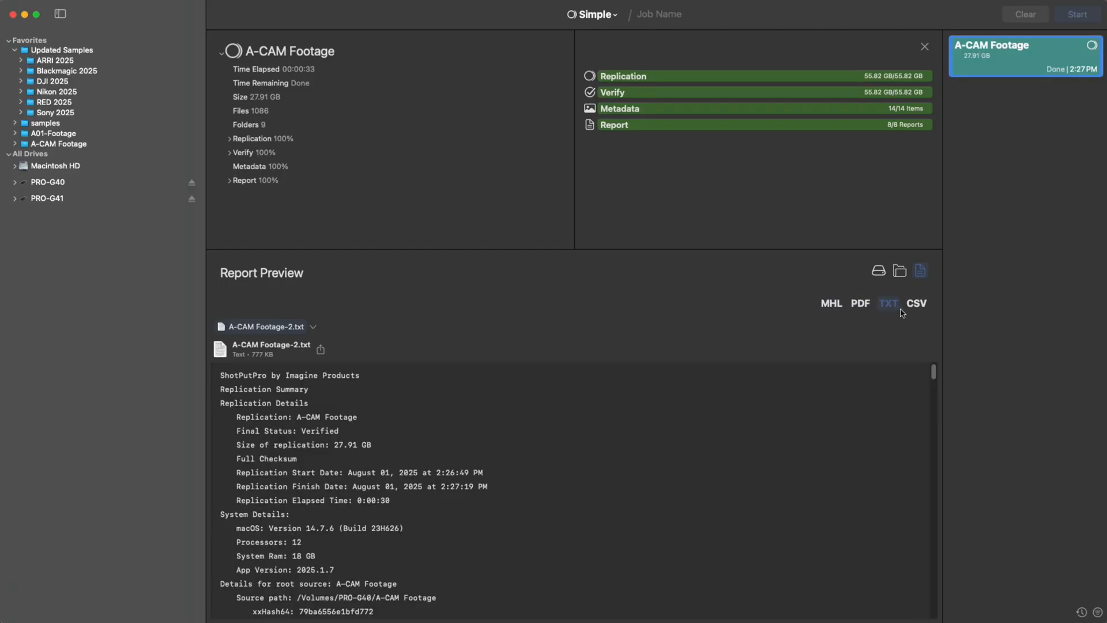
{"action": "left_click", "coordinate": [917, 303]}
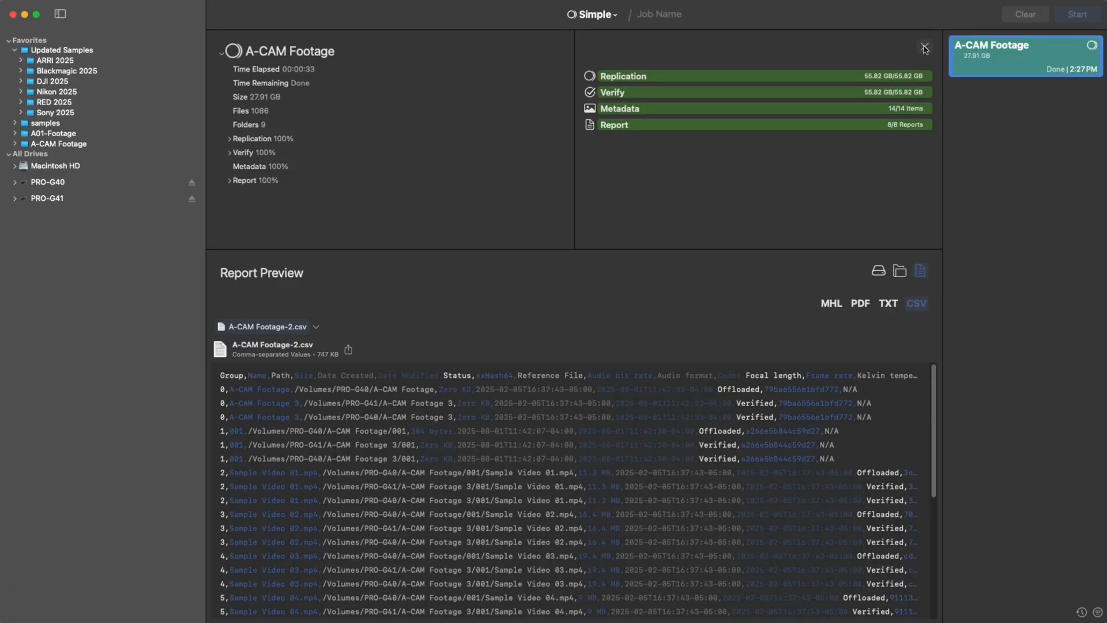
{"action": "left_click", "coordinate": [924, 48]}
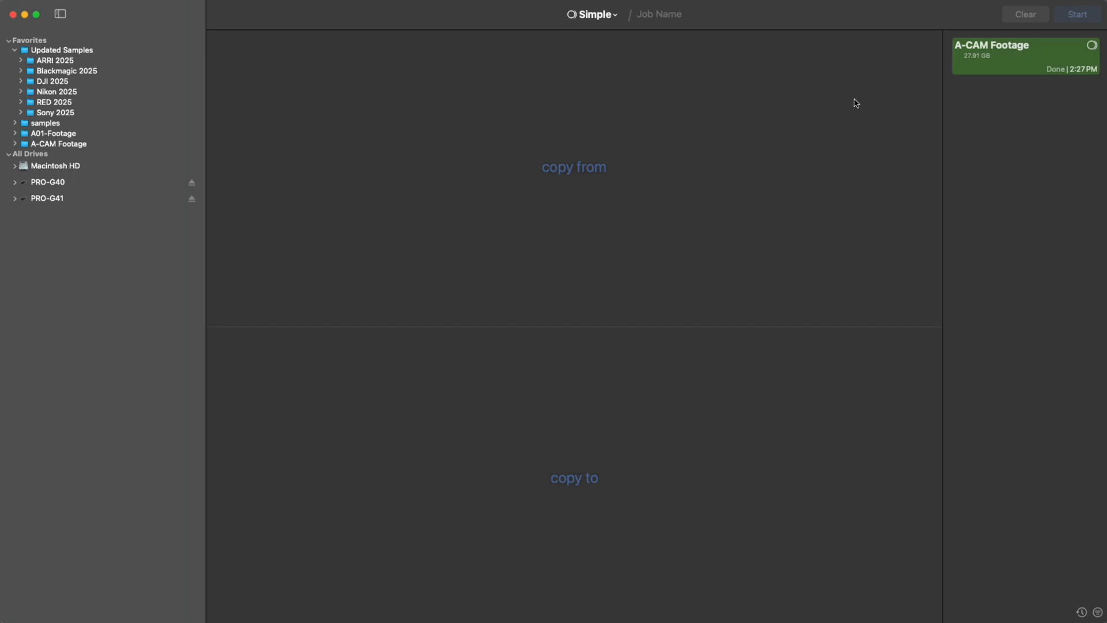
Switch the workflow from Simple to Preset, listing A-Cam, B-Cam and Production 1
{"action": "left_click", "coordinate": [592, 14]}
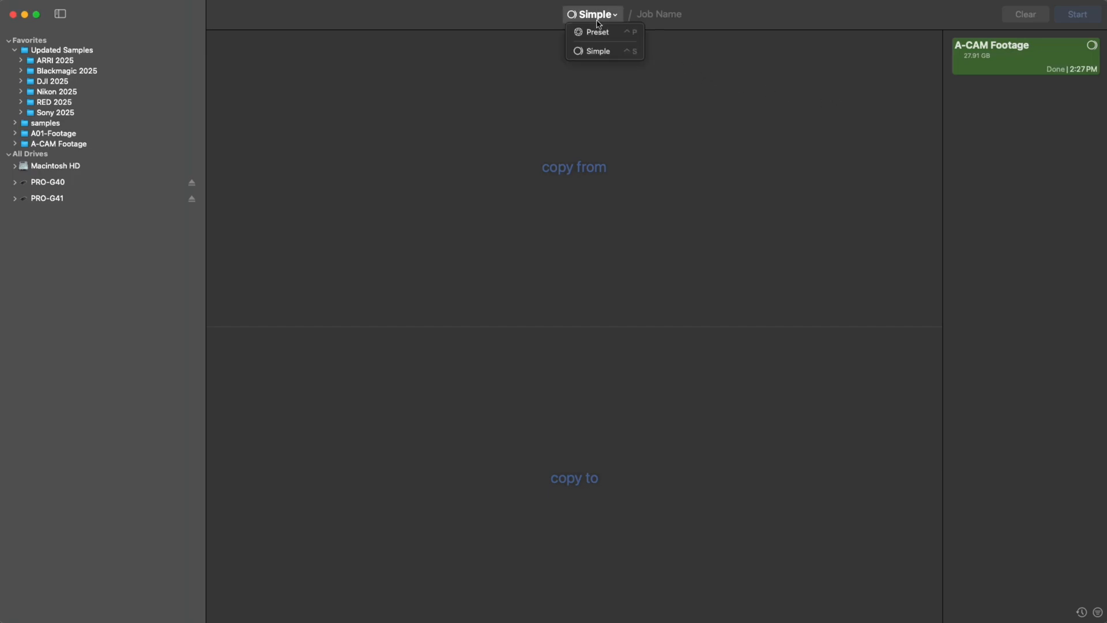
{"action": "left_click", "coordinate": [596, 31]}
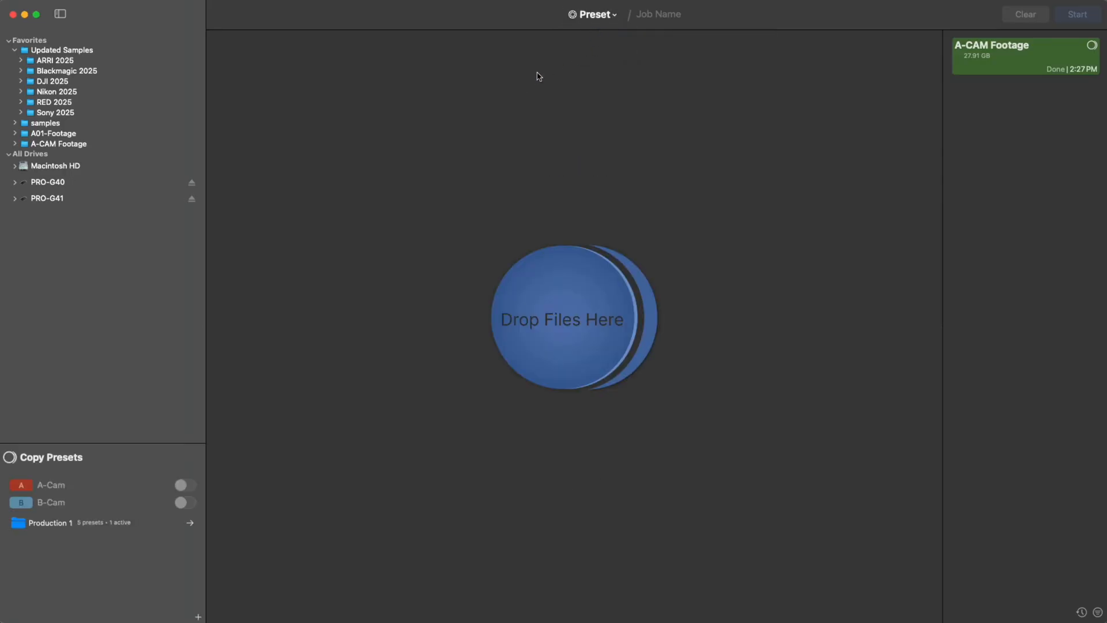
{"action": "mouse_move", "coordinate": [399, 323]}
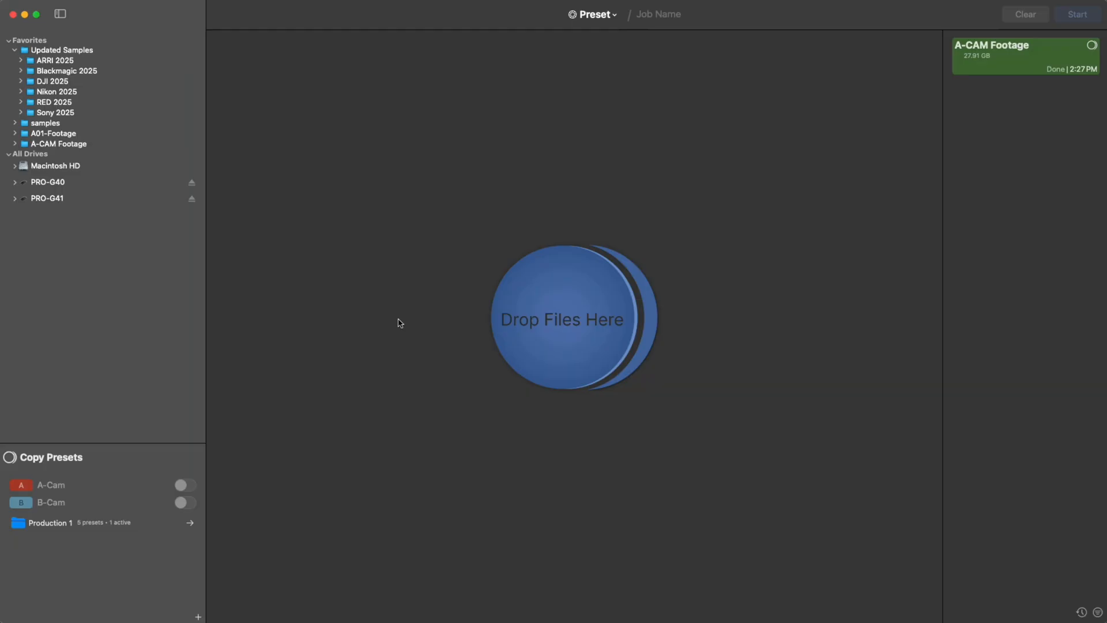
{"action": "mouse_move", "coordinate": [165, 471]}
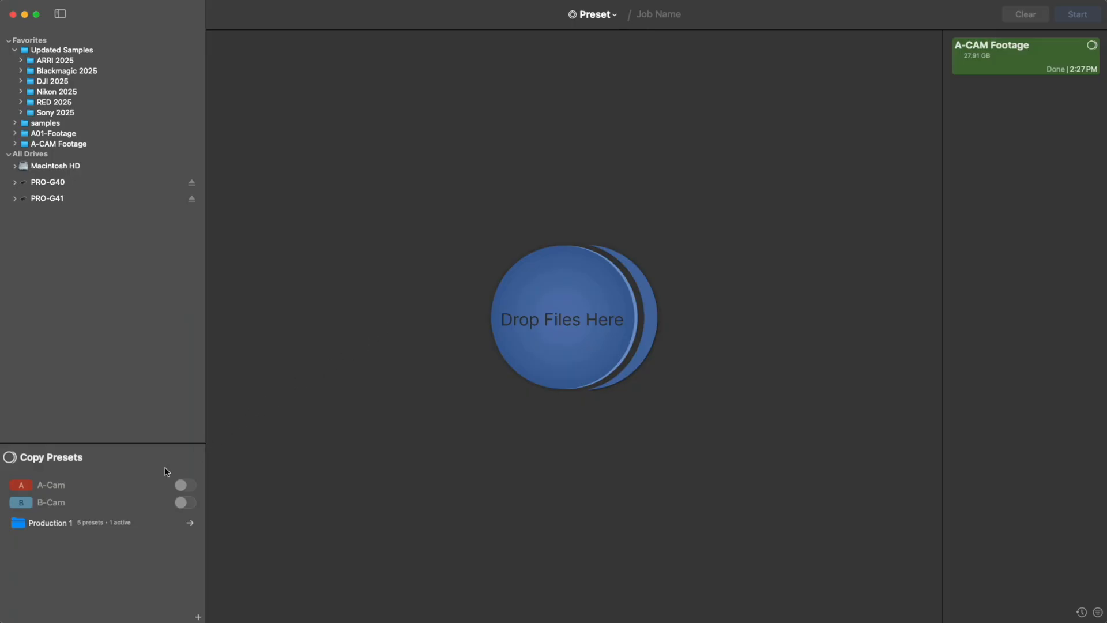
{"action": "right_click", "coordinate": [166, 471]}
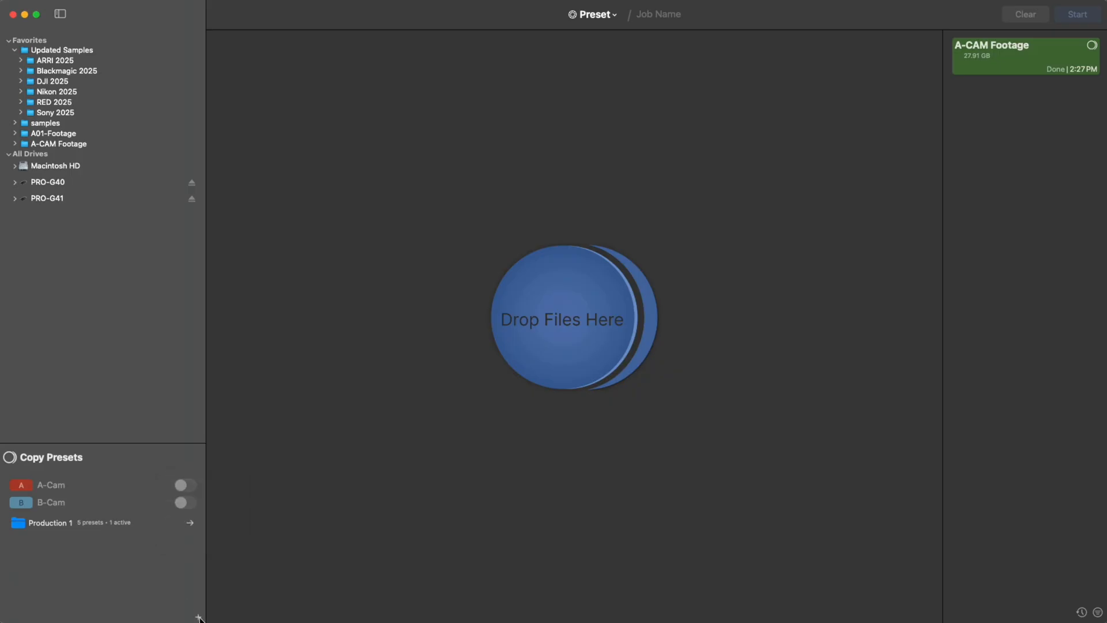
Create a new copy preset named C-Cam
{"action": "left_click", "coordinate": [198, 617]}
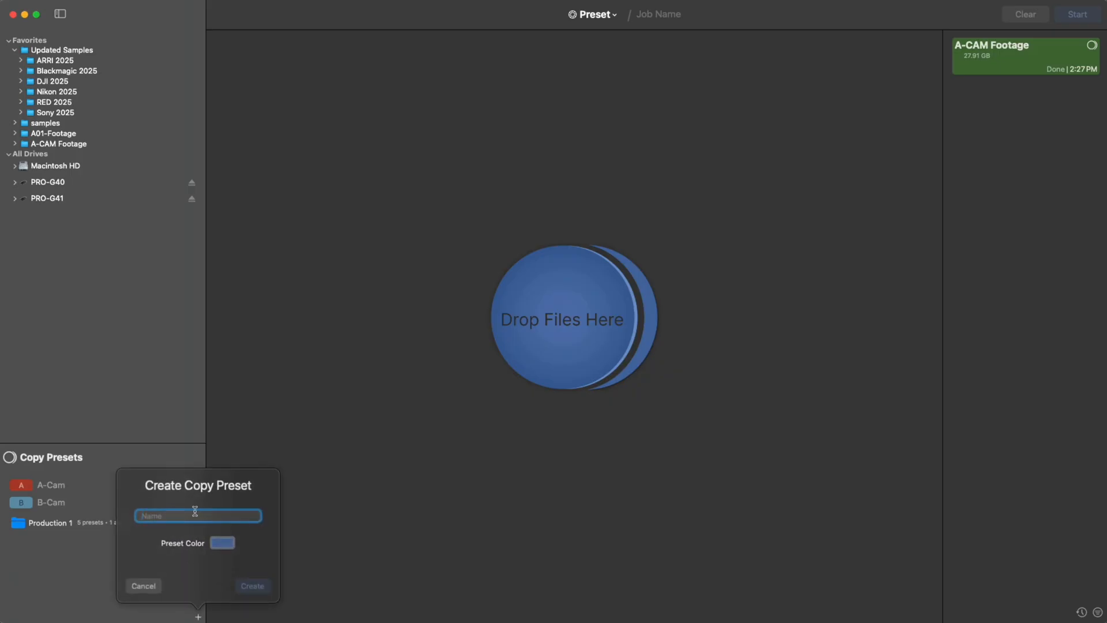
{"action": "type", "text": "C-Cam"}
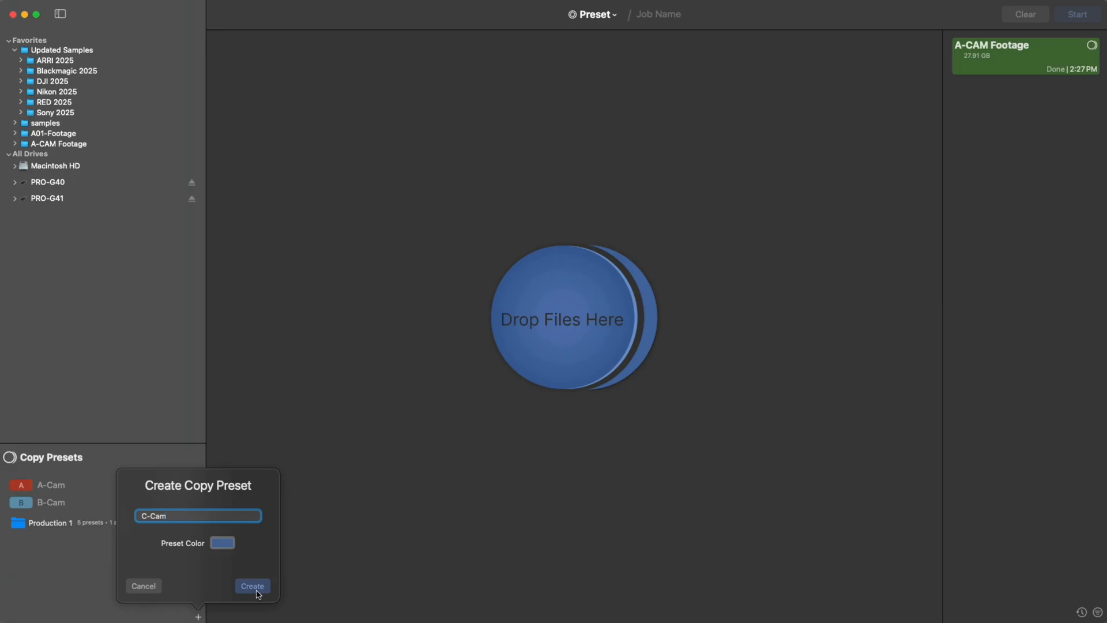
{"action": "left_click", "coordinate": [252, 586]}
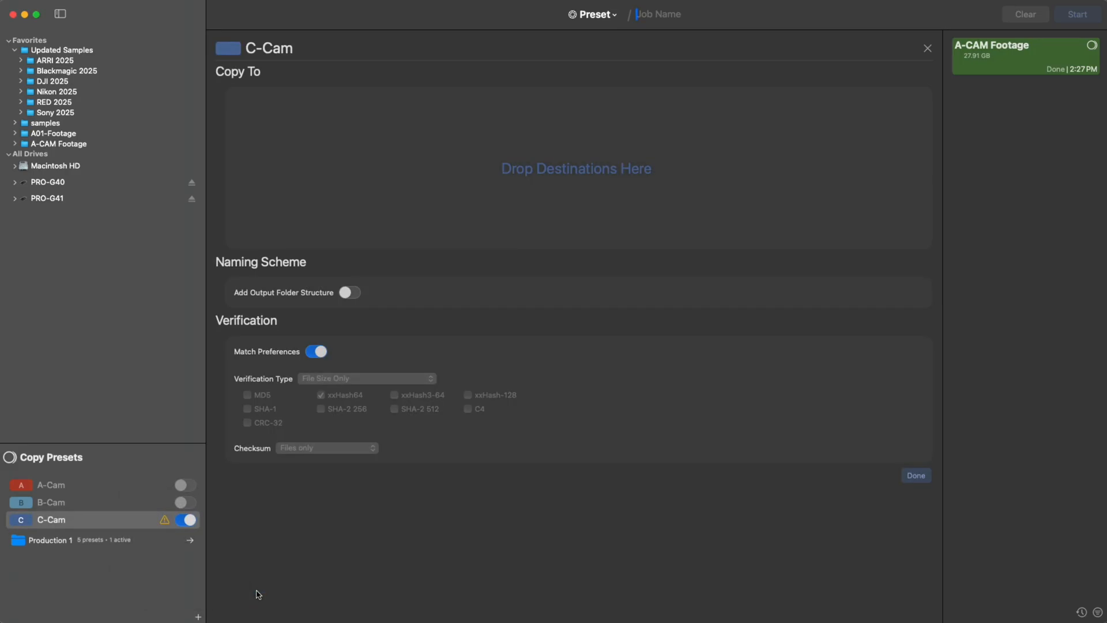
{"action": "mouse_move", "coordinate": [147, 300]}
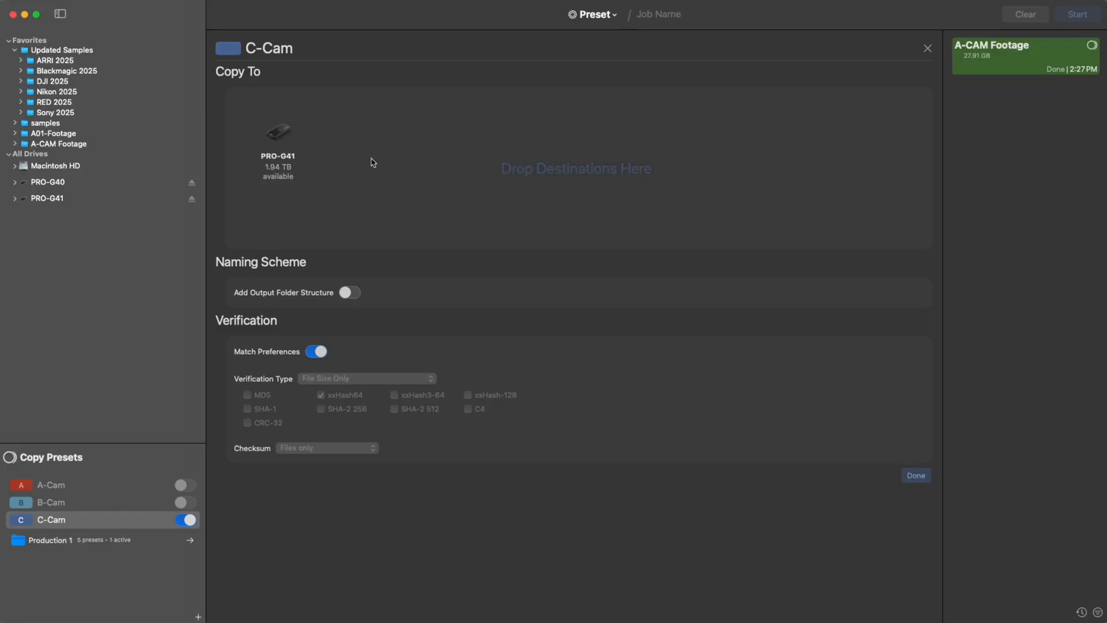
{"action": "mouse_move", "coordinate": [341, 236]}
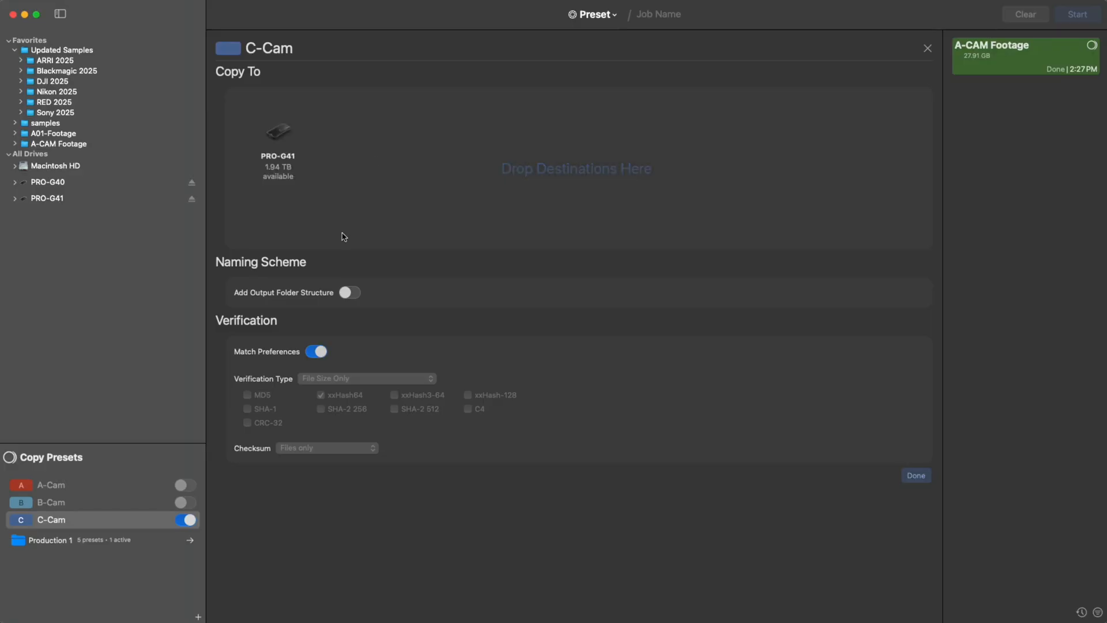
{"action": "mouse_move", "coordinate": [346, 285]}
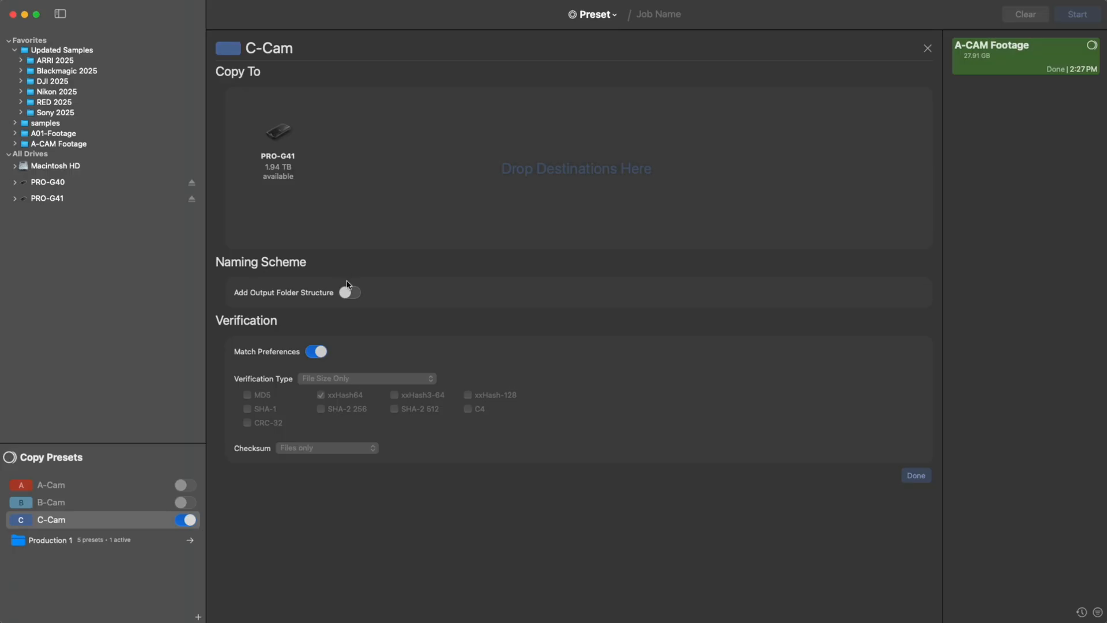
Turn on Add Output Folder Structure in the C-Cam preset's naming scheme
{"action": "left_click", "coordinate": [348, 292]}
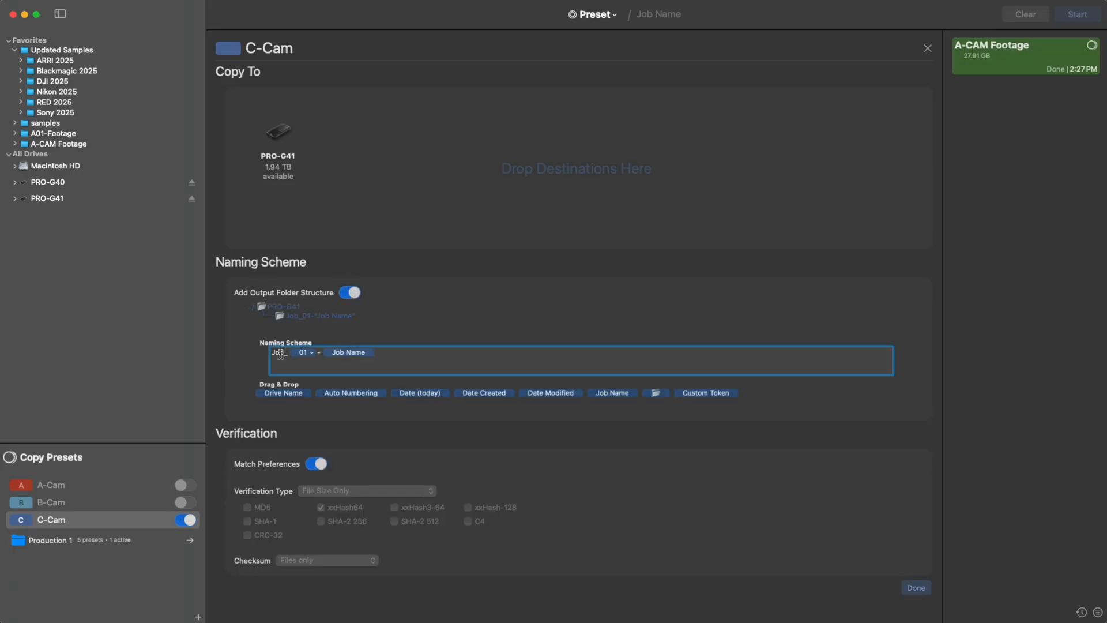
Add a subfolder and a custom token labeled Rating, prompted on job start
{"action": "left_click", "coordinate": [303, 353]}
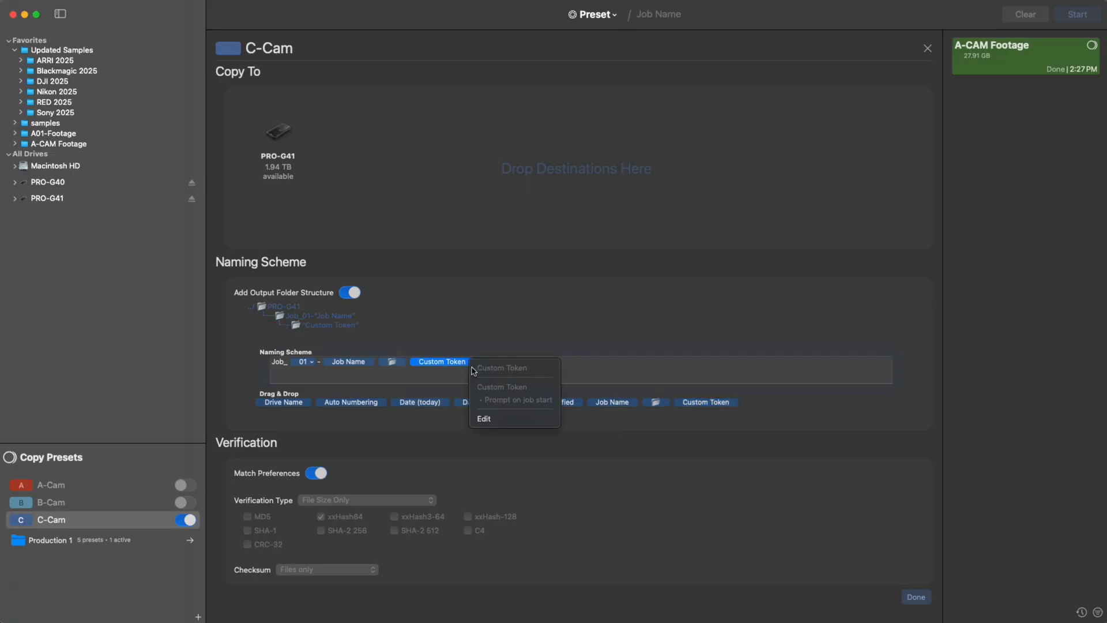
{"action": "left_click", "coordinate": [483, 418]}
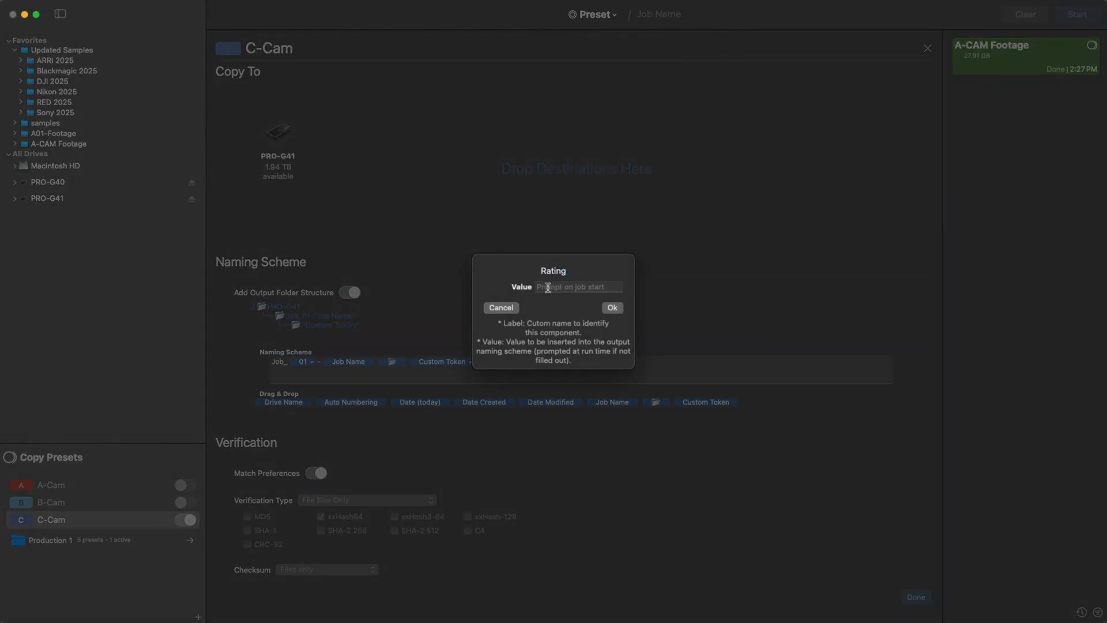
{"action": "left_click", "coordinate": [611, 307]}
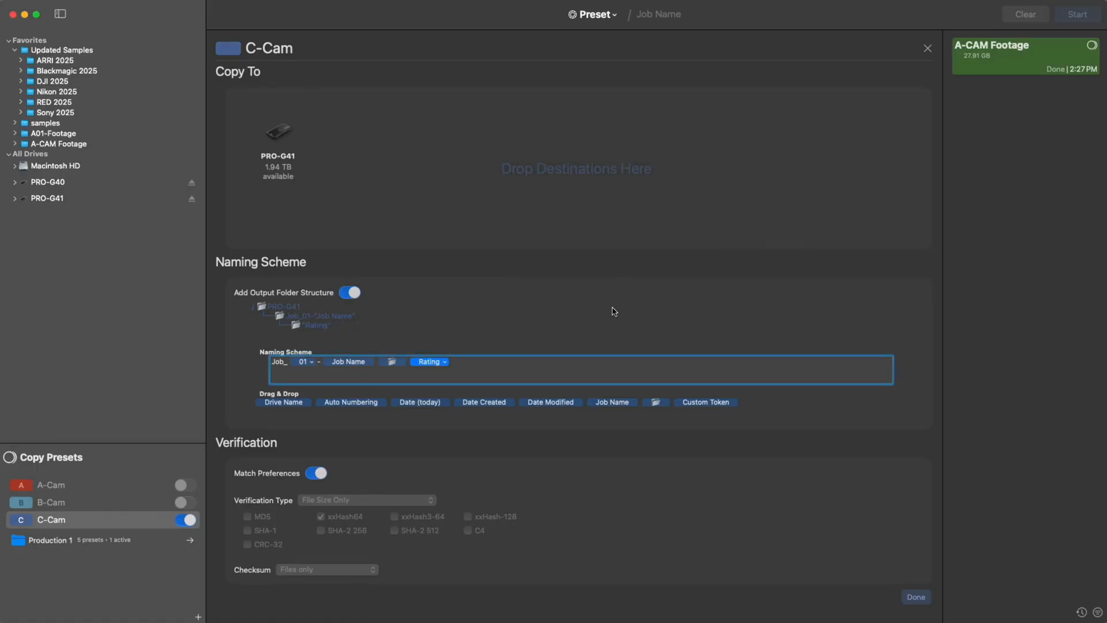
{"action": "mouse_move", "coordinate": [400, 323]}
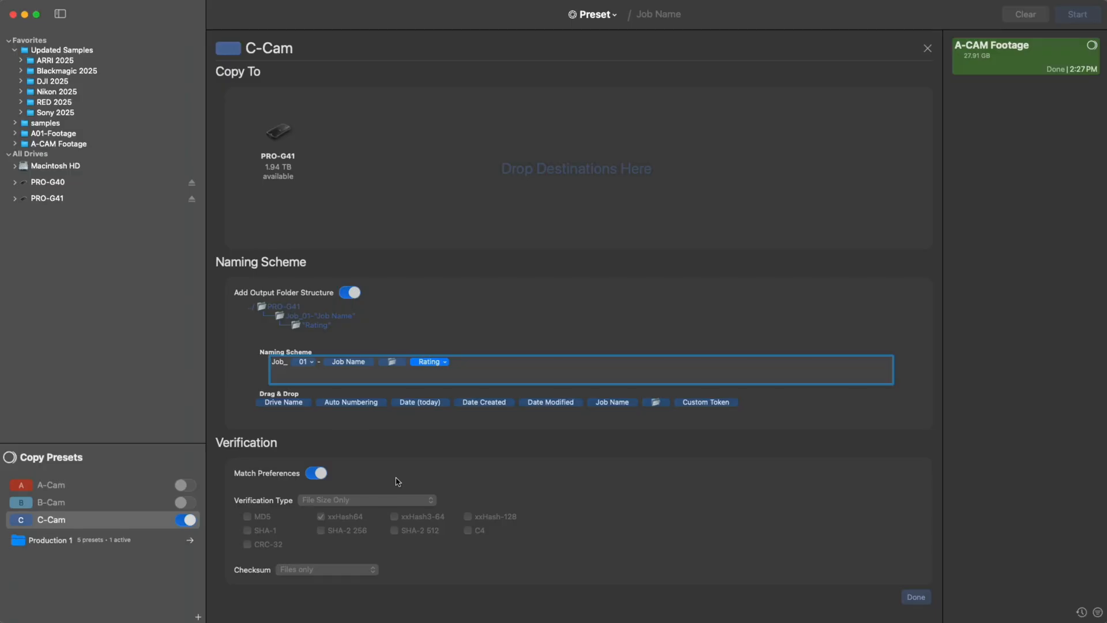
{"action": "mouse_move", "coordinate": [245, 492]}
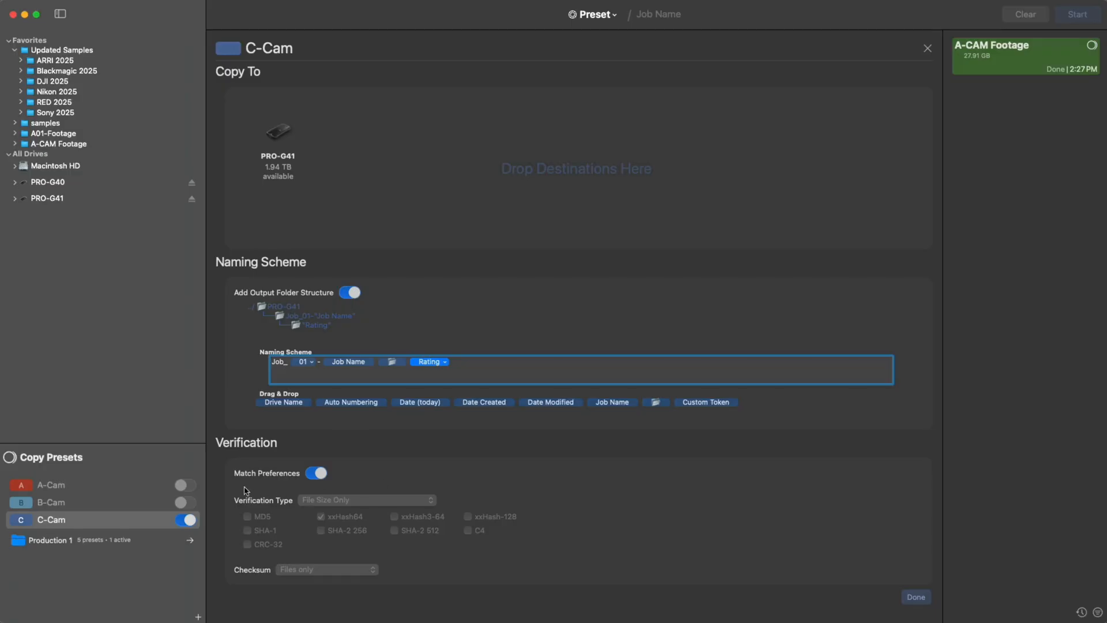
Turn off Match Preferences for C-Cam verification and finish editing with Done
{"action": "left_click", "coordinate": [316, 473]}
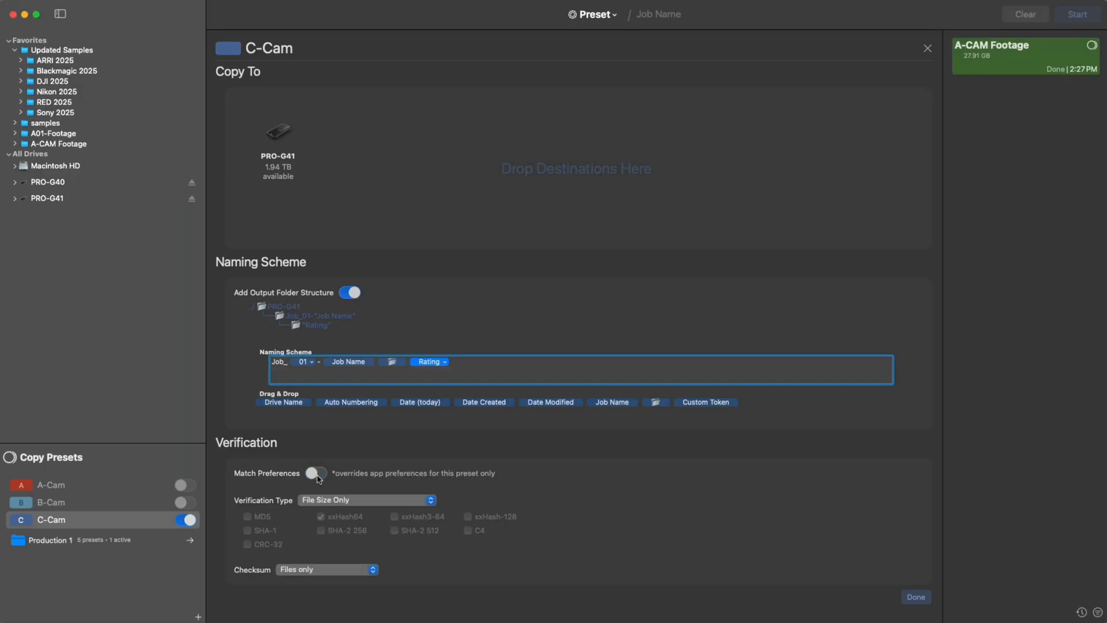
{"action": "left_click", "coordinate": [316, 473]}
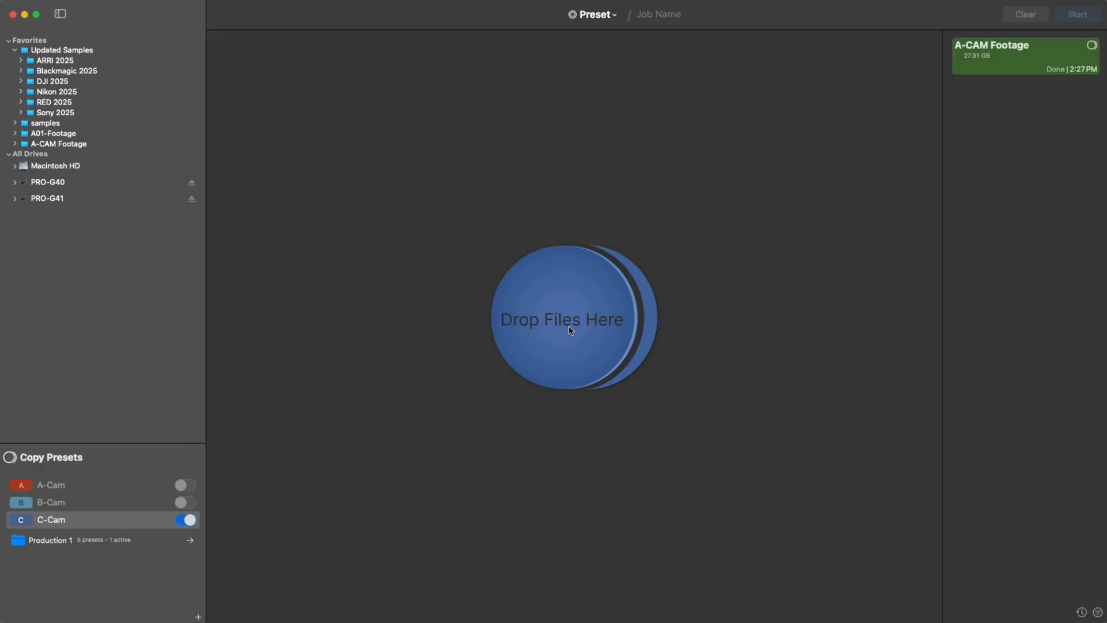
{"action": "mouse_move", "coordinate": [492, 339]}
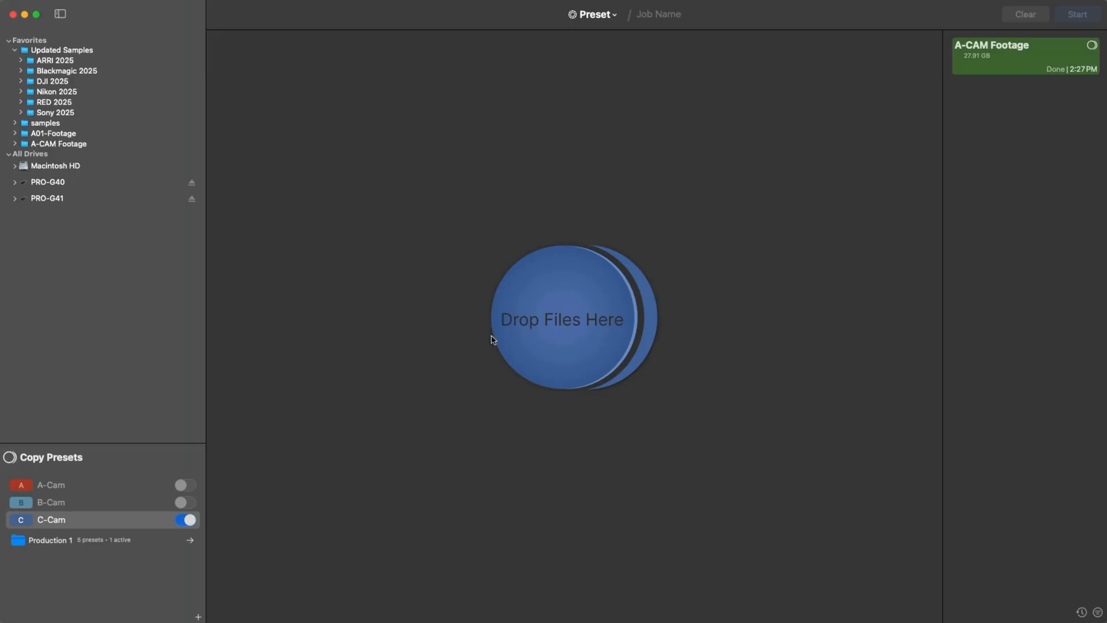
Toggle A-Cam, B-Cam and C-Cam switches, ending with only C-Cam active
{"action": "left_click", "coordinate": [185, 520]}
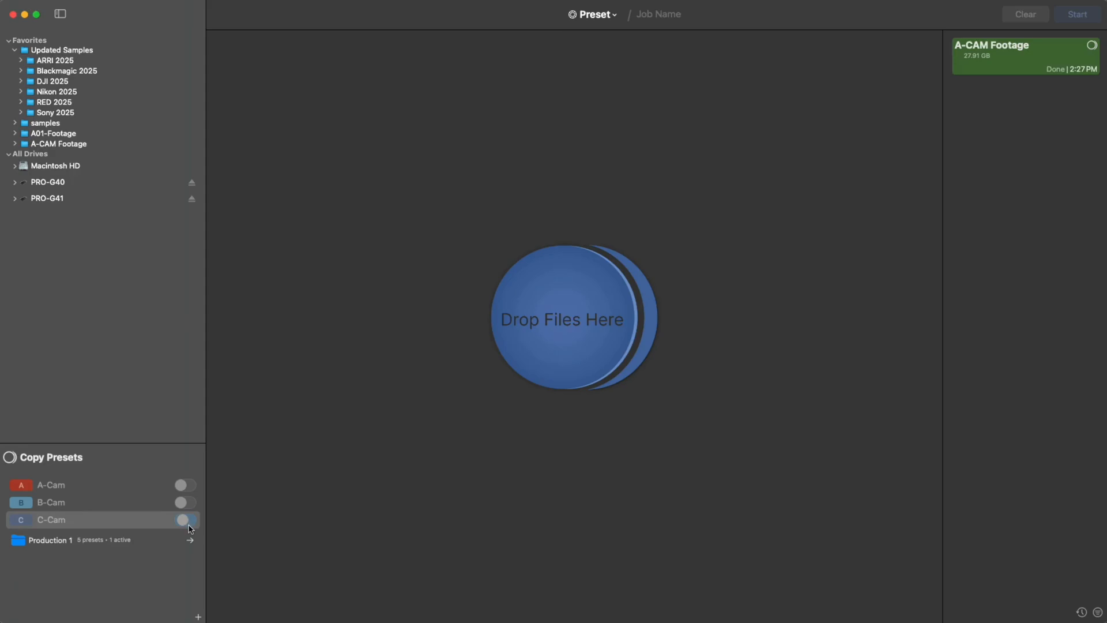
{"action": "left_click", "coordinate": [184, 520]}
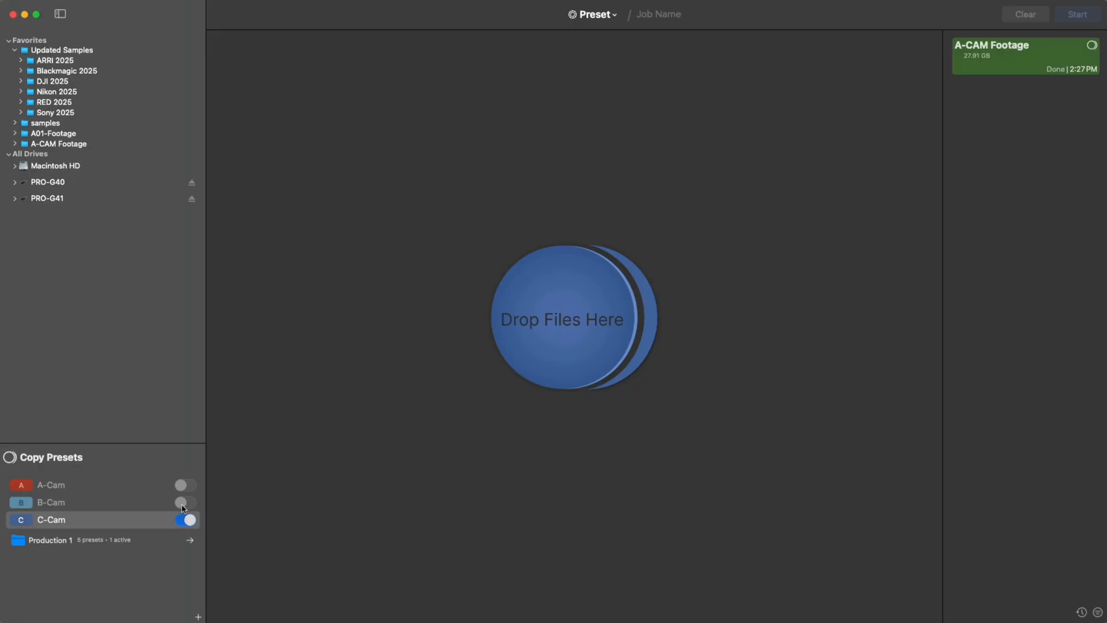
{"action": "left_click", "coordinate": [185, 502]}
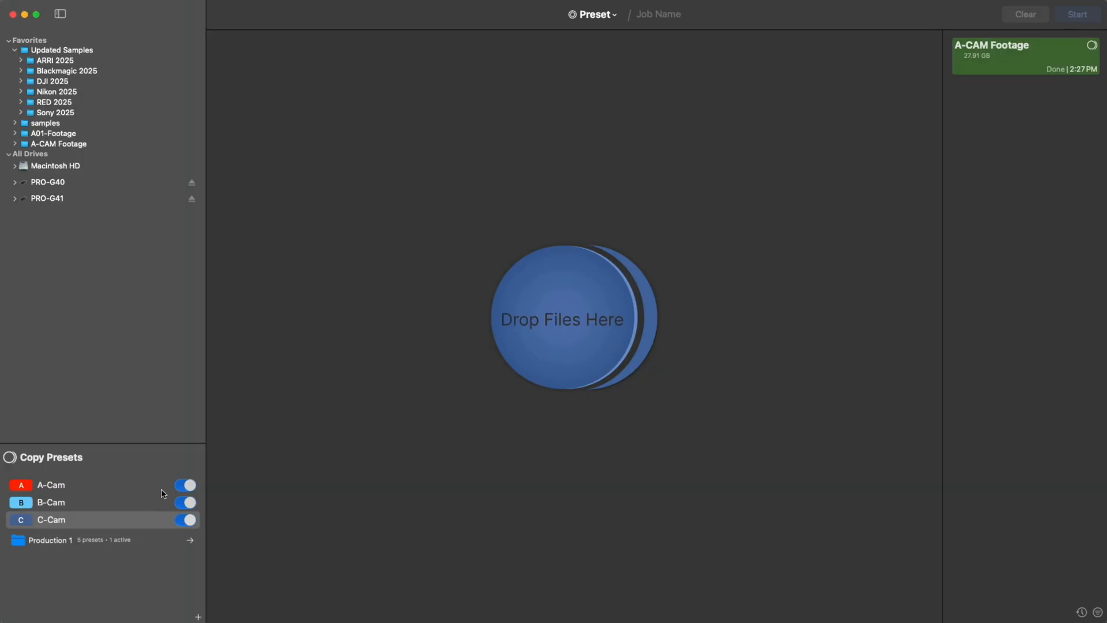
{"action": "left_click", "coordinate": [185, 486]}
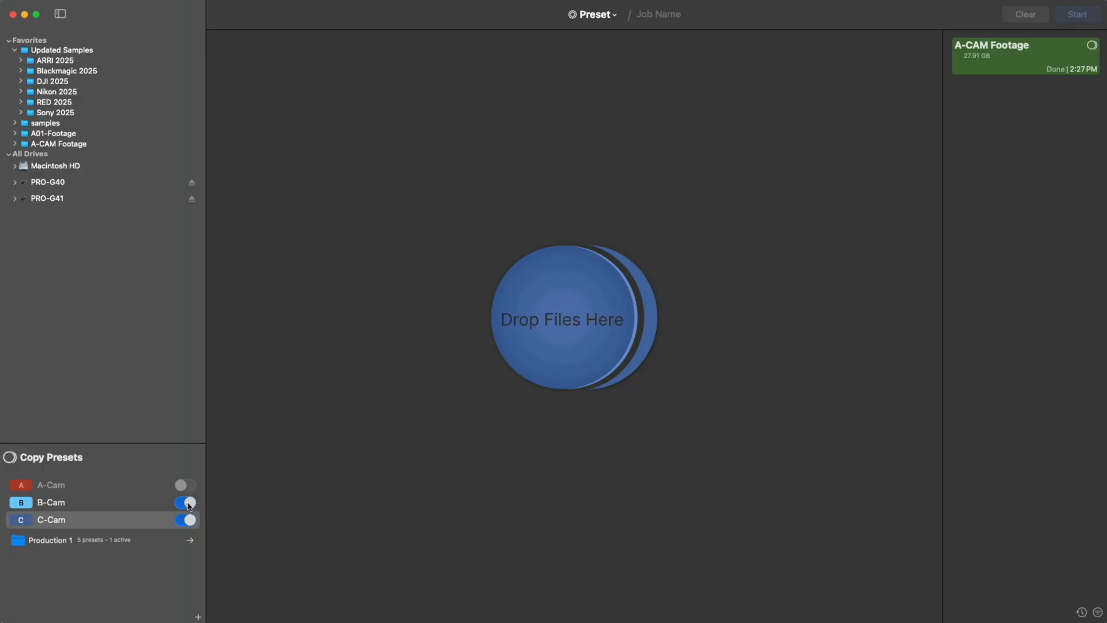
{"action": "left_click", "coordinate": [185, 503]}
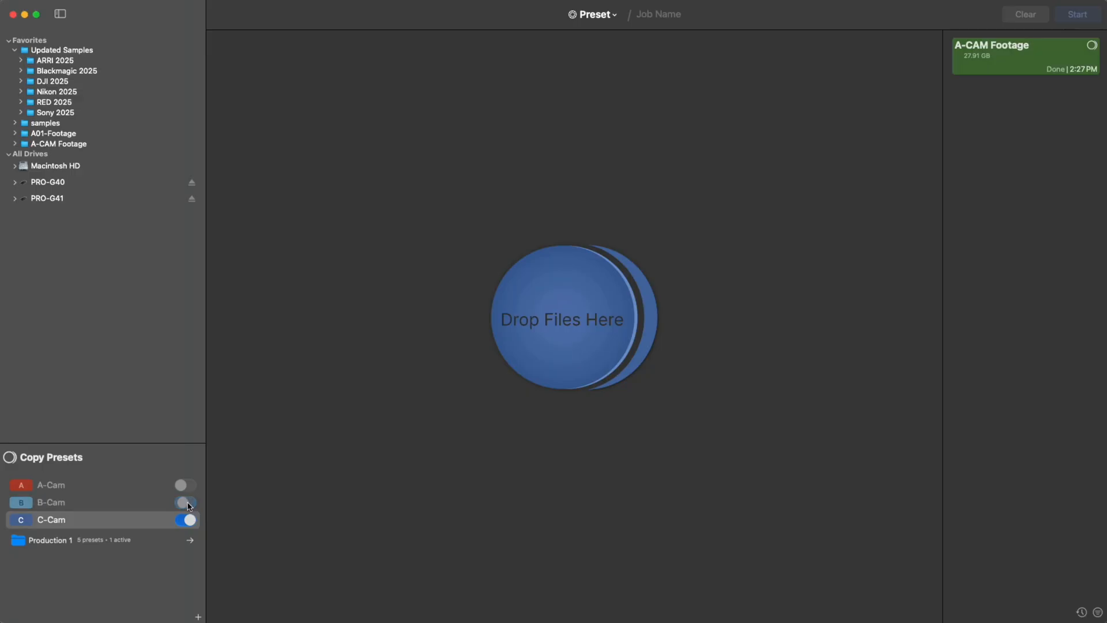
{"action": "left_click", "coordinate": [185, 502]}
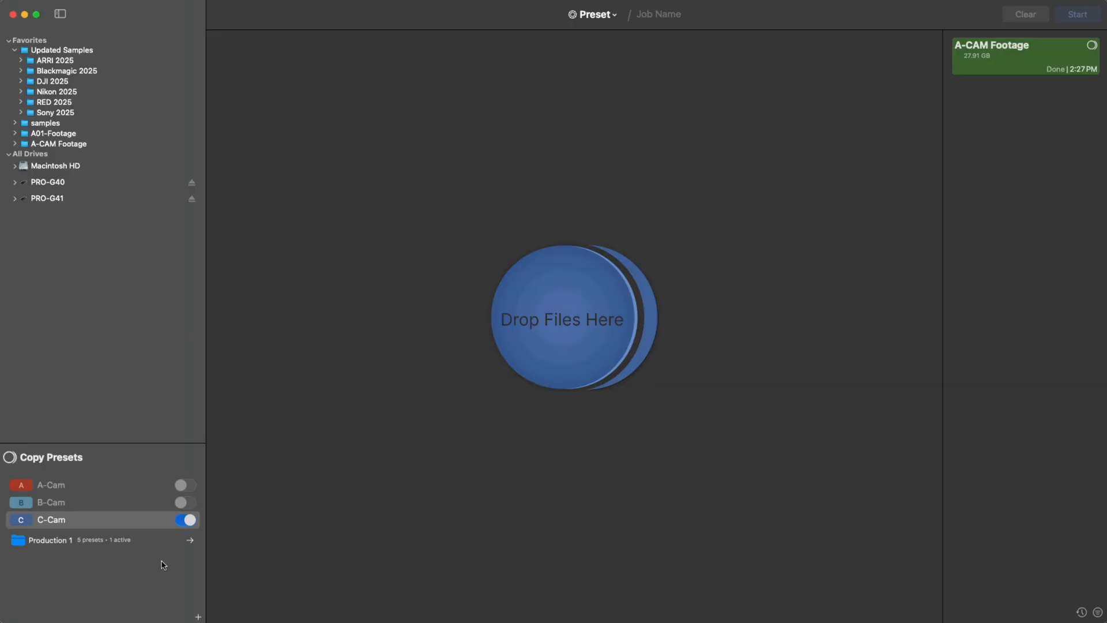
{"action": "mouse_move", "coordinate": [53, 511]}
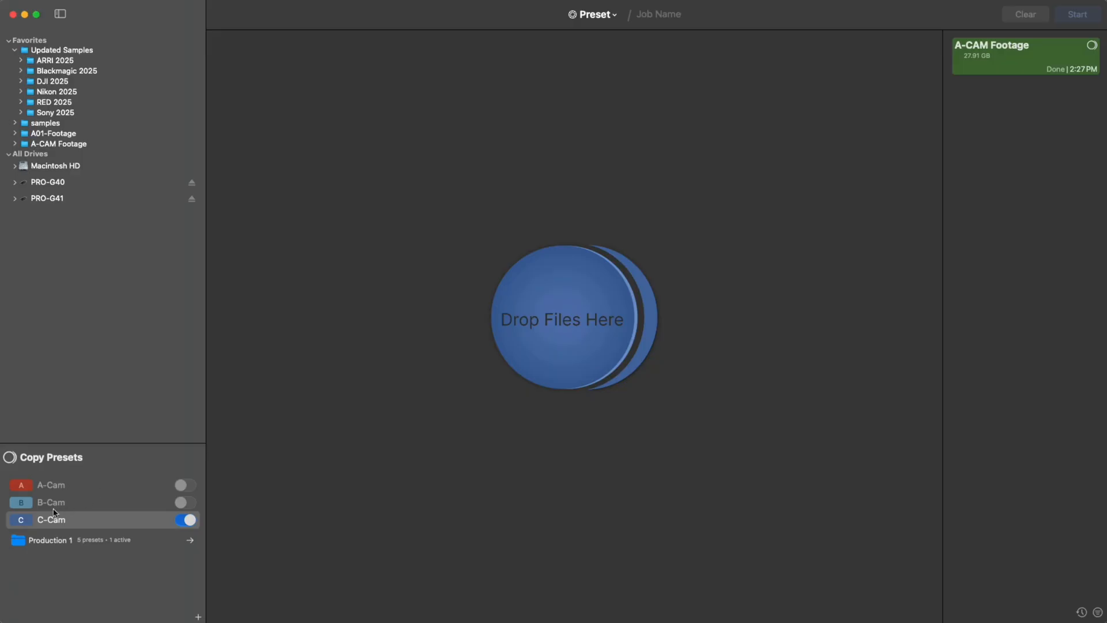
{"action": "mouse_move", "coordinate": [100, 545]}
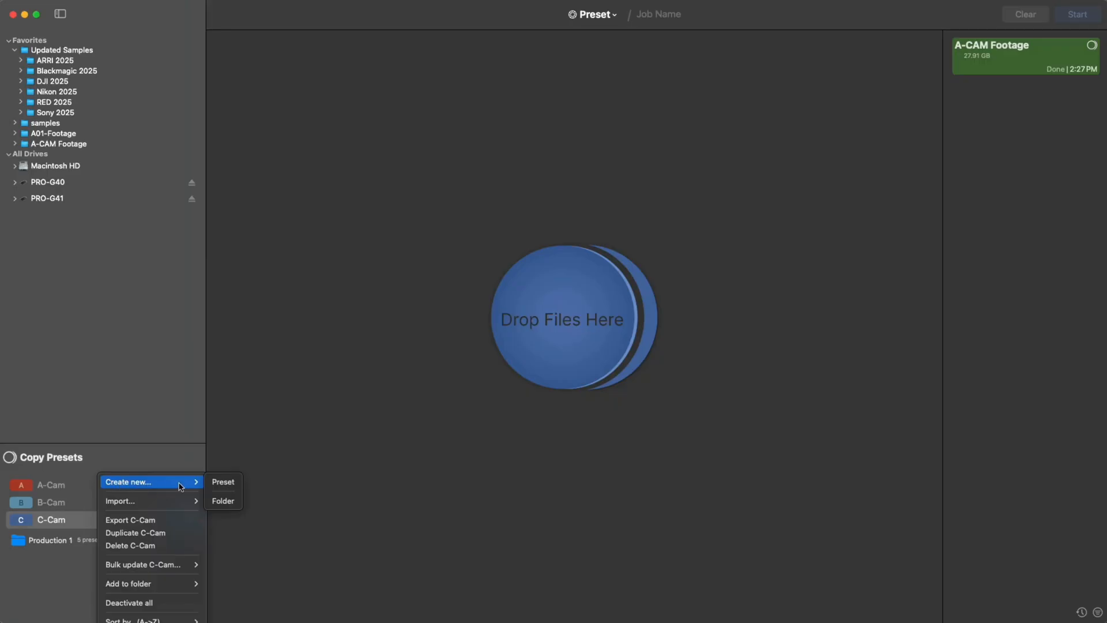
Create a new preset folder and rename it 'New Production'
{"action": "left_click", "coordinate": [223, 501]}
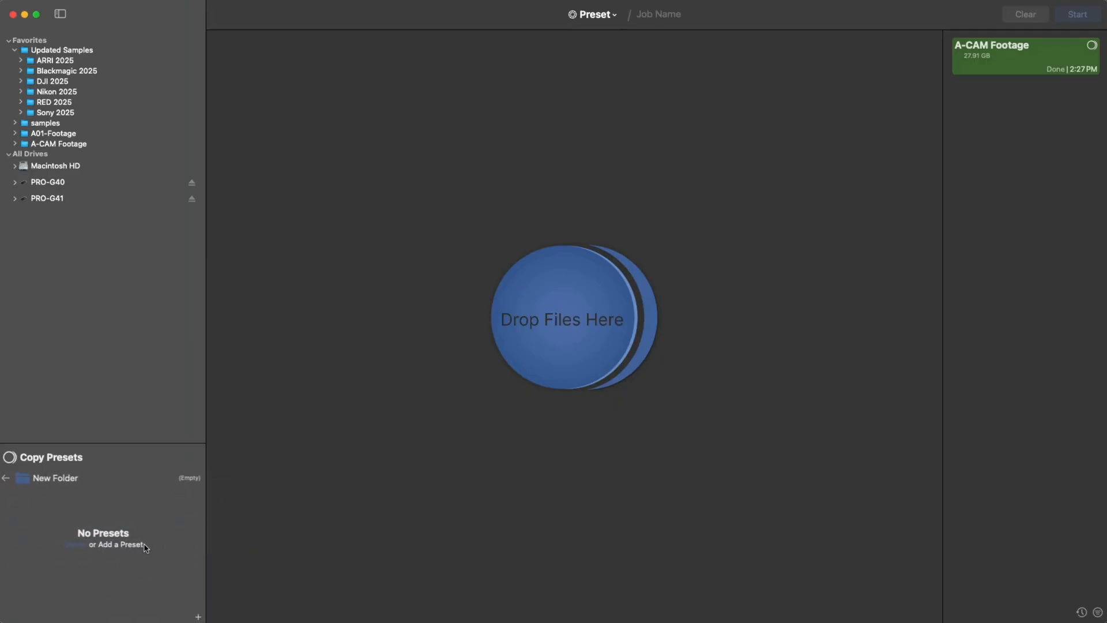
{"action": "double_click", "coordinate": [55, 477]}
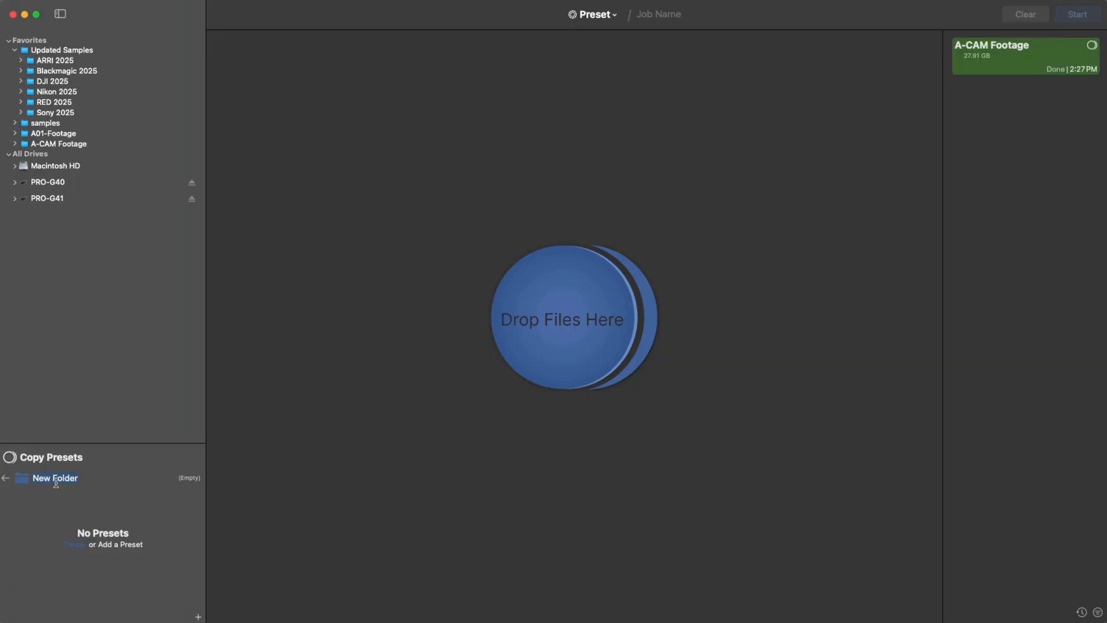
{"action": "type", "text": "New Production"}
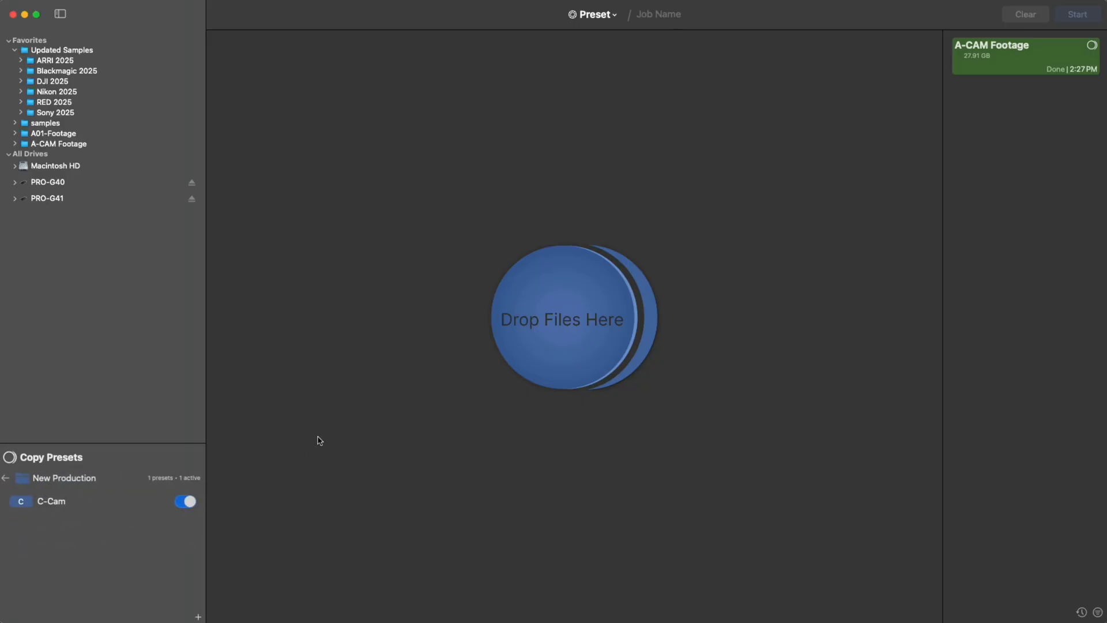
{"action": "mouse_move", "coordinate": [112, 153]}
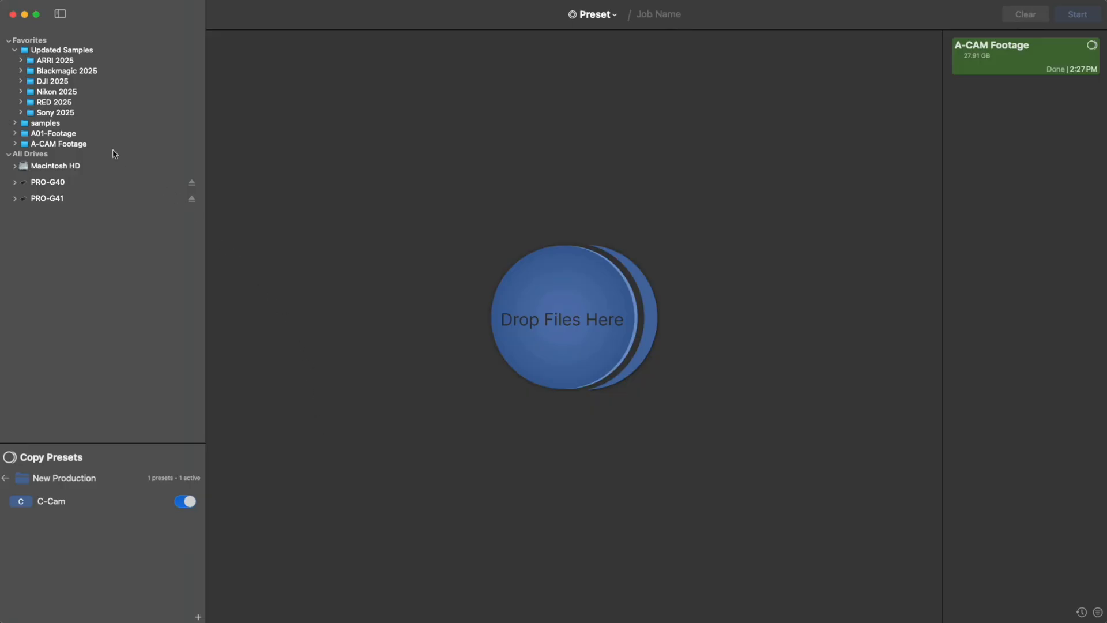
Drop A01-Footage as the copy source and name the job 'Test'
{"action": "left_click_drag", "start_coordinate": [53, 133], "coordinate": [253, 67]}
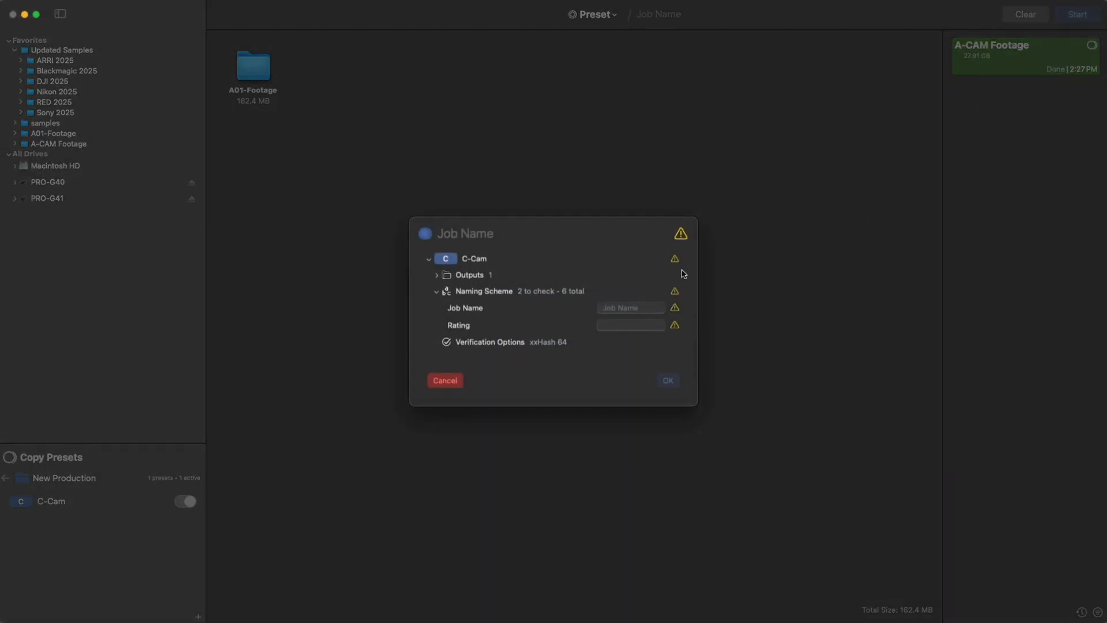
{"action": "type", "text": "Test"}
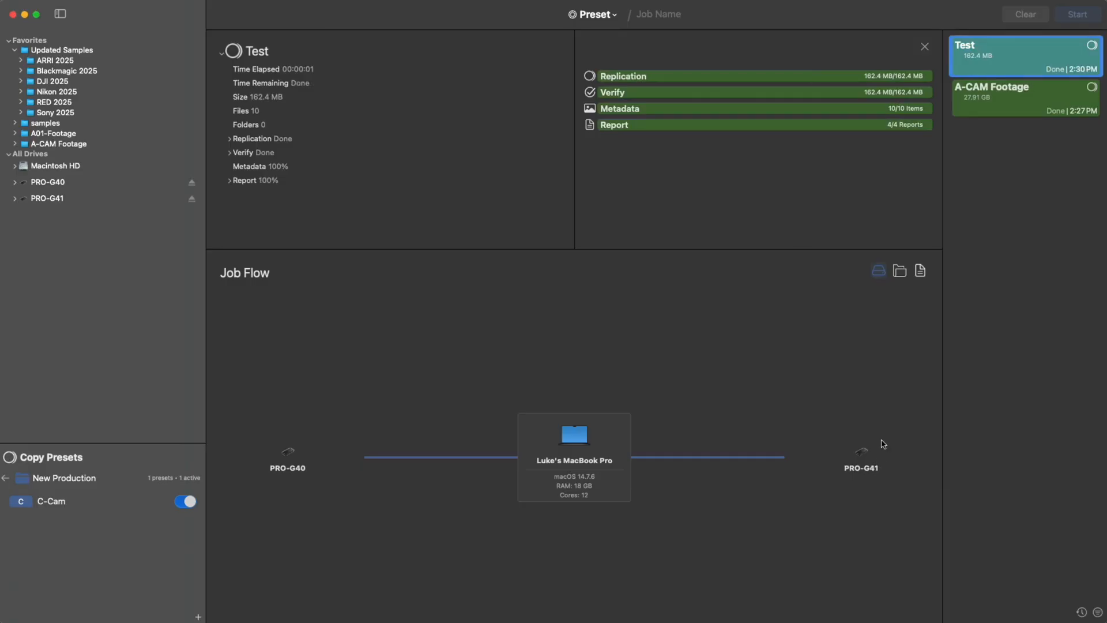
{"action": "mouse_move", "coordinate": [864, 349]}
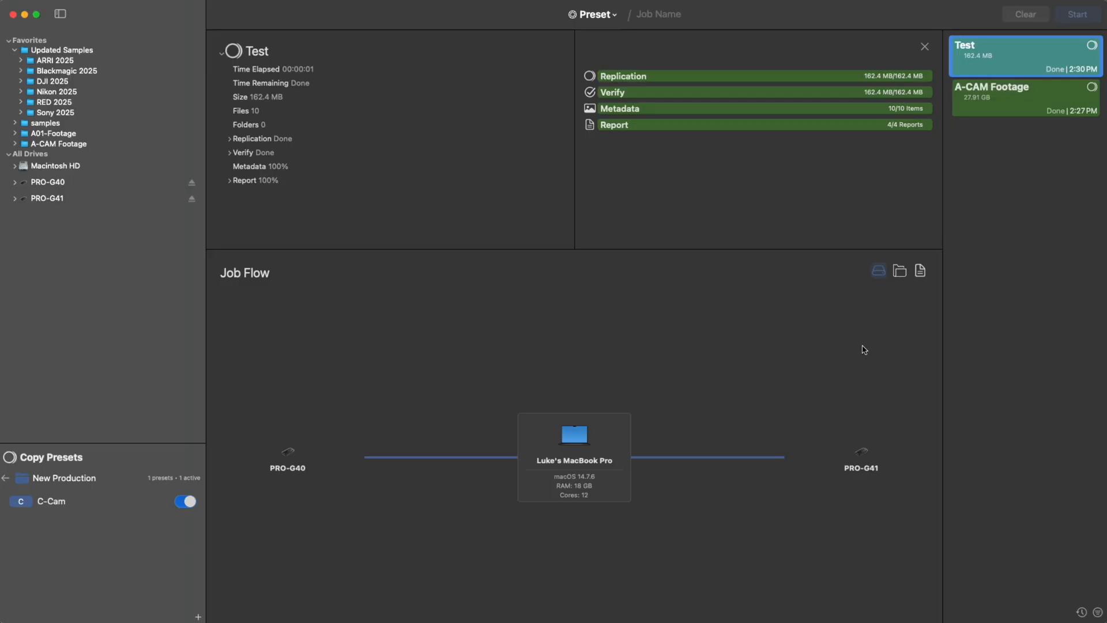
{"action": "mouse_move", "coordinate": [882, 225]}
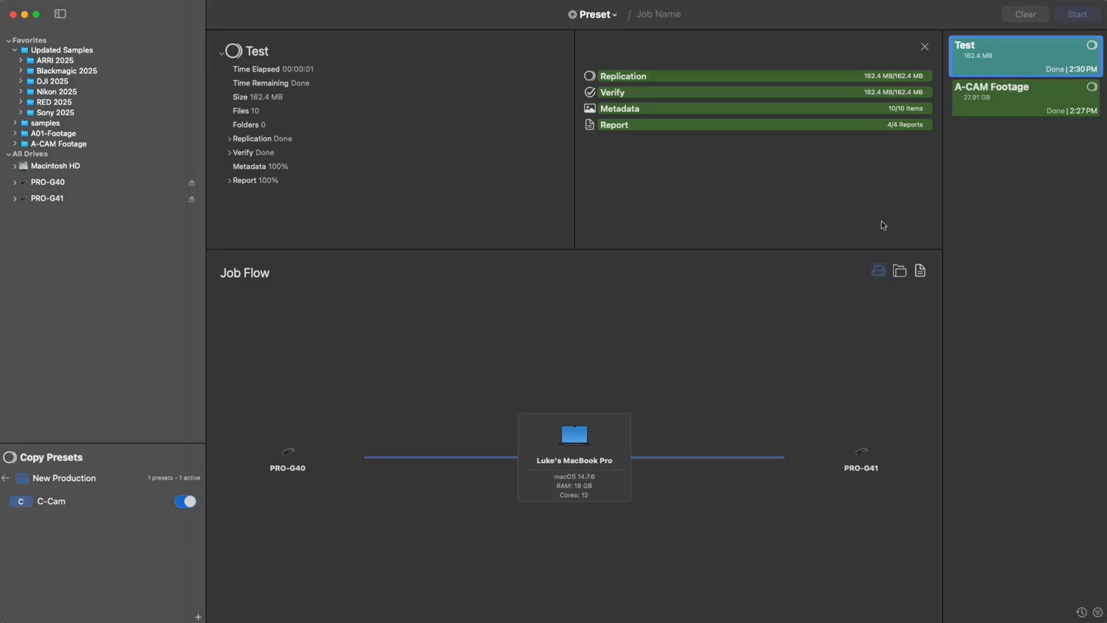
Close the finished Test job's details view
{"action": "left_click", "coordinate": [924, 46]}
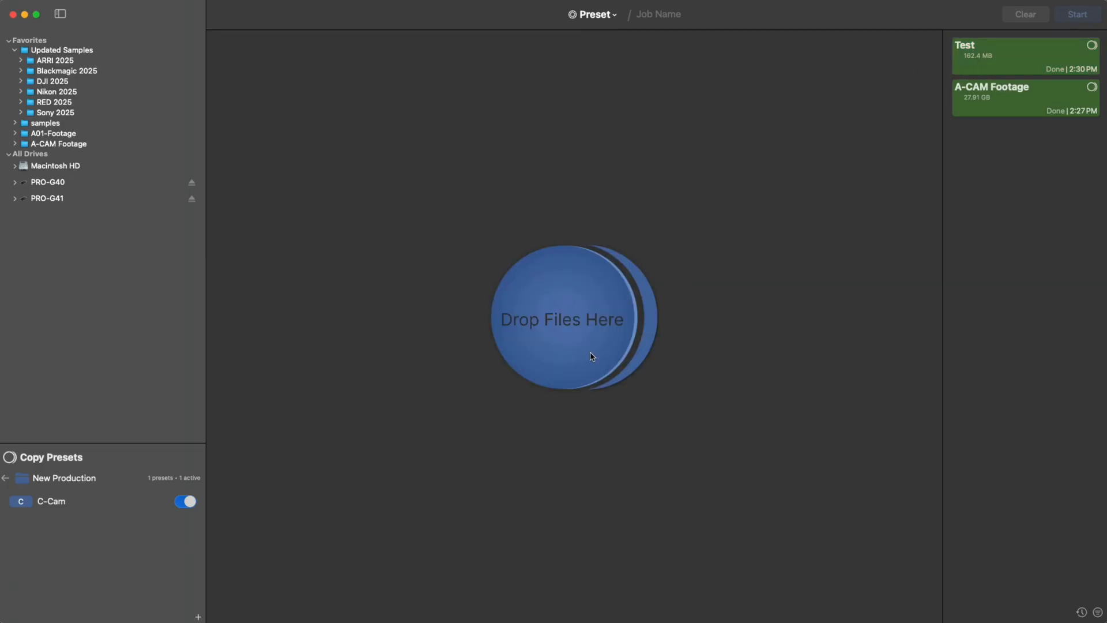